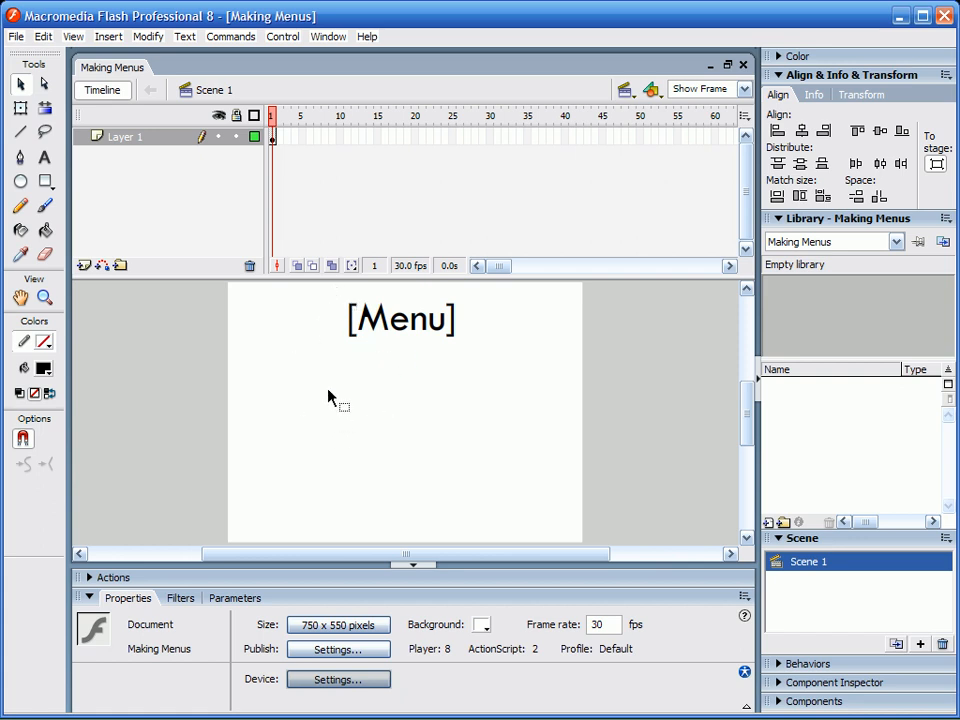
pyautogui.moveTo(315, 378)
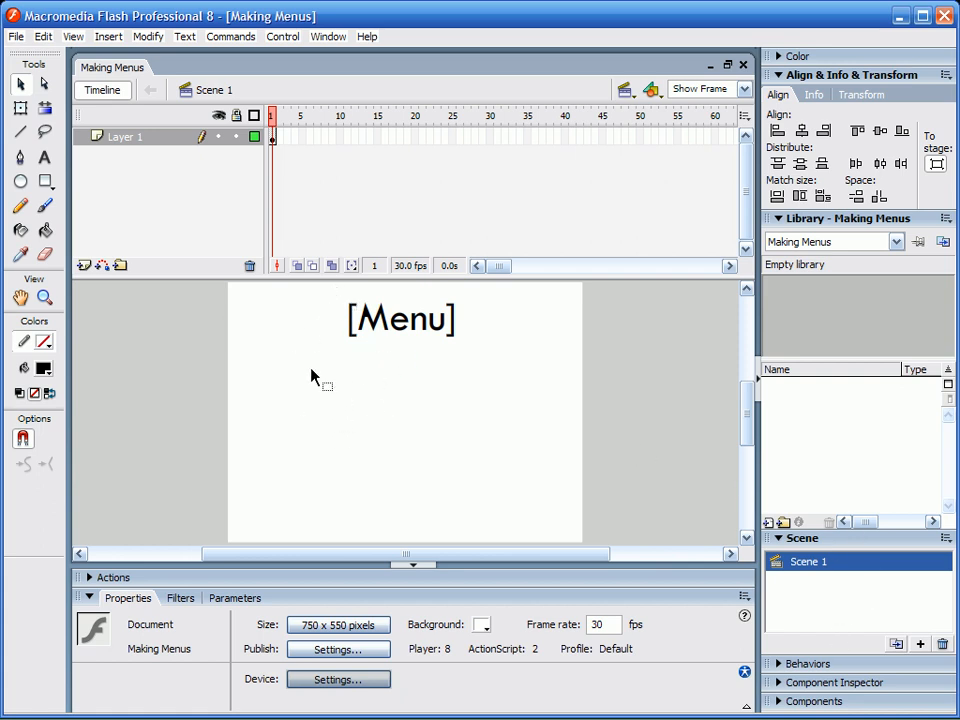
pyautogui.moveTo(289, 451)
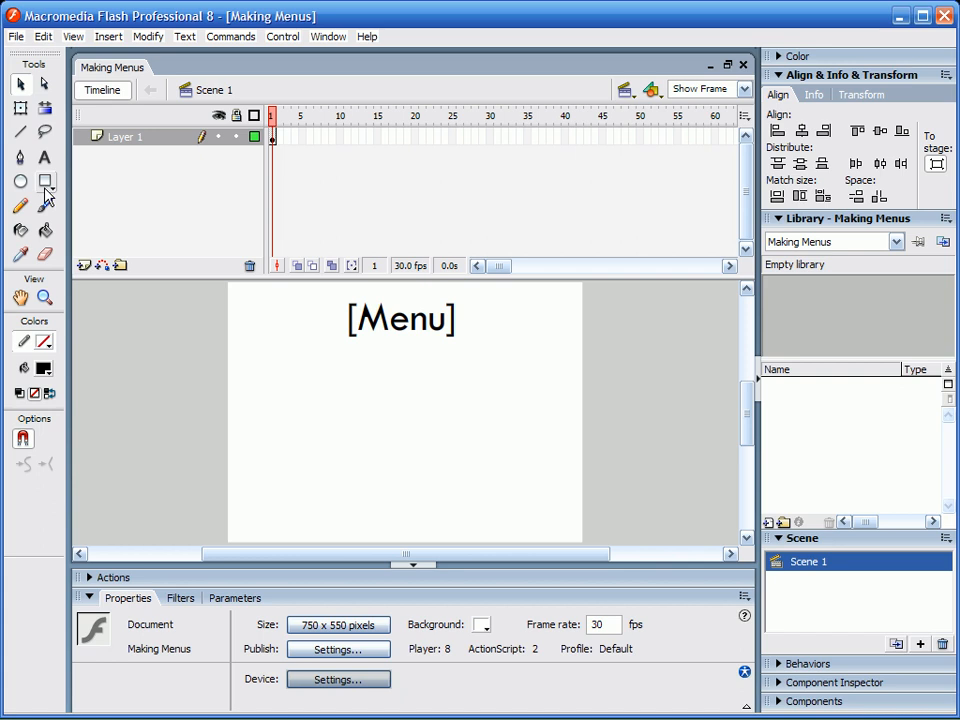
pyautogui.moveTo(58, 189)
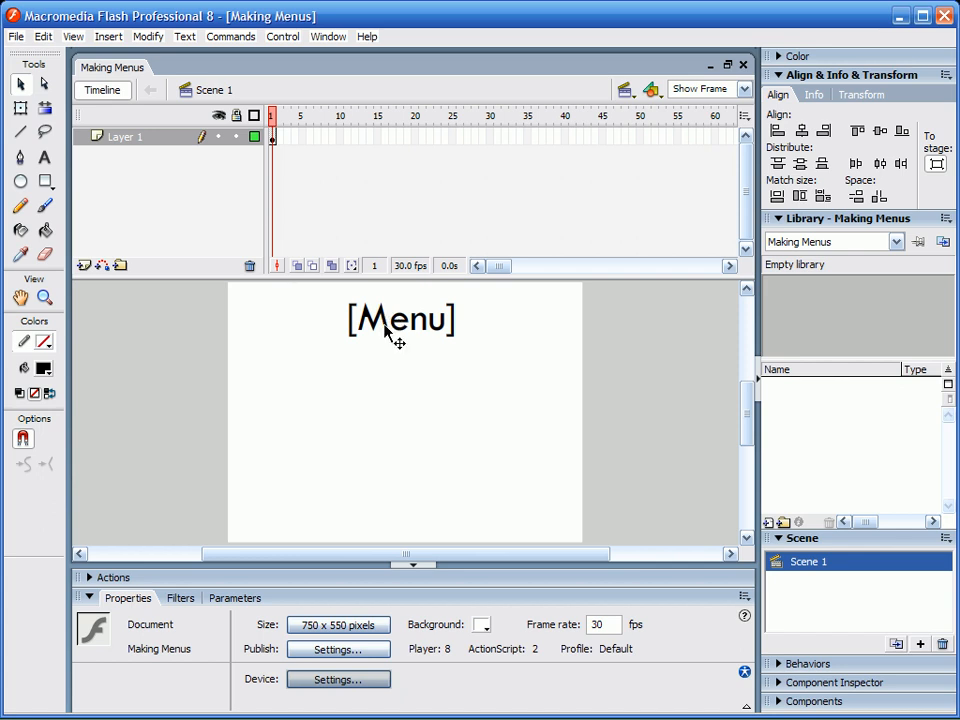
# Set a rectangle corner radius of 5 and draw black rectangles below the Menu heading.
pyautogui.click(48, 181)
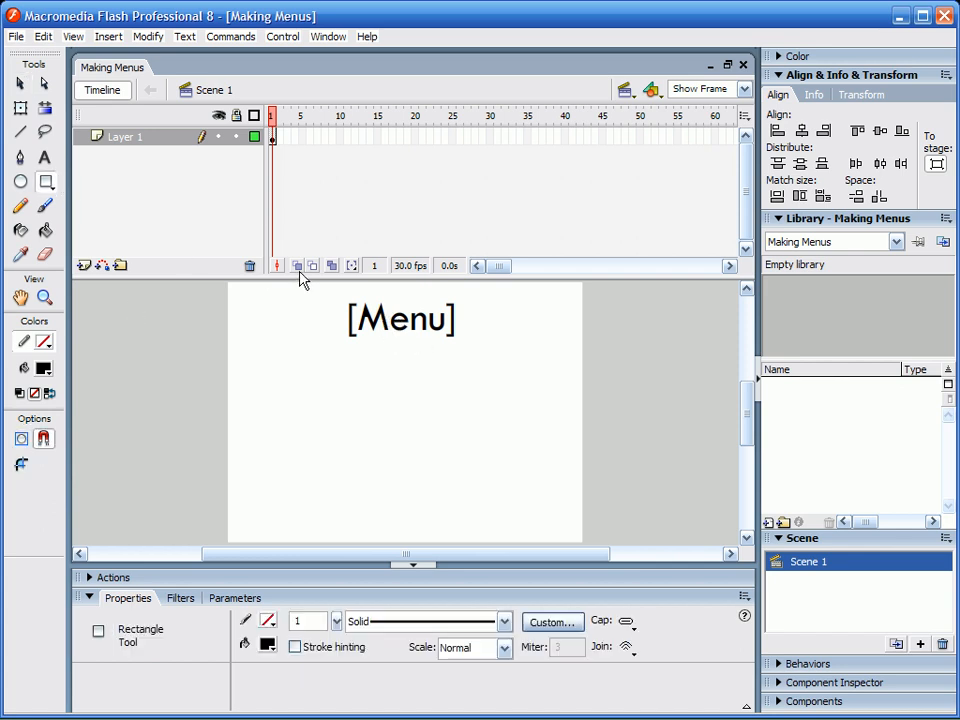
pyautogui.click(17, 466)
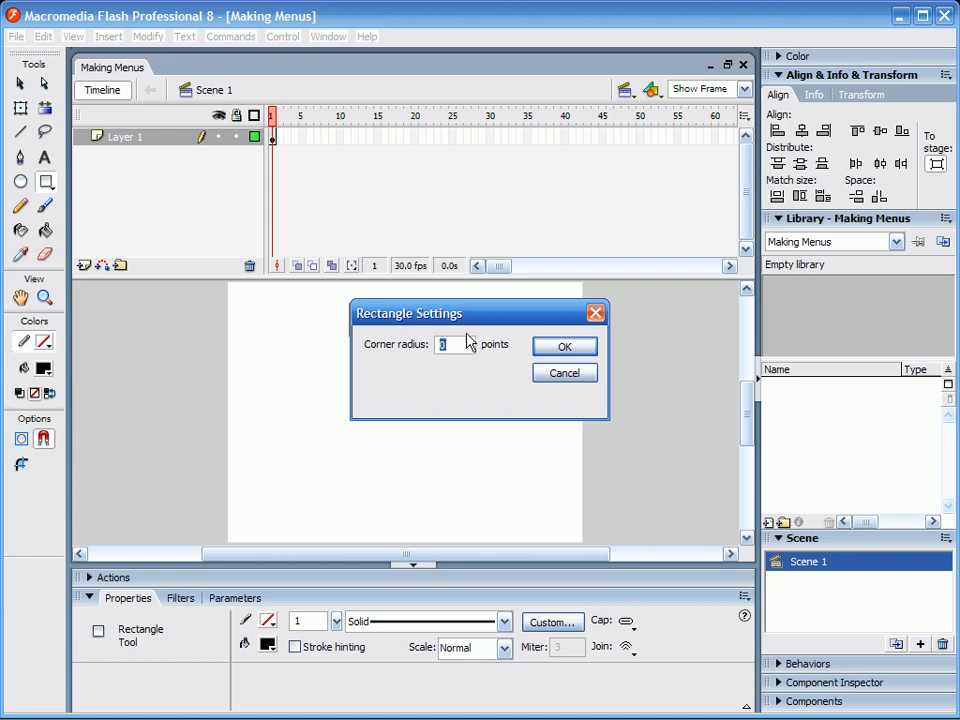
pyautogui.write('5')
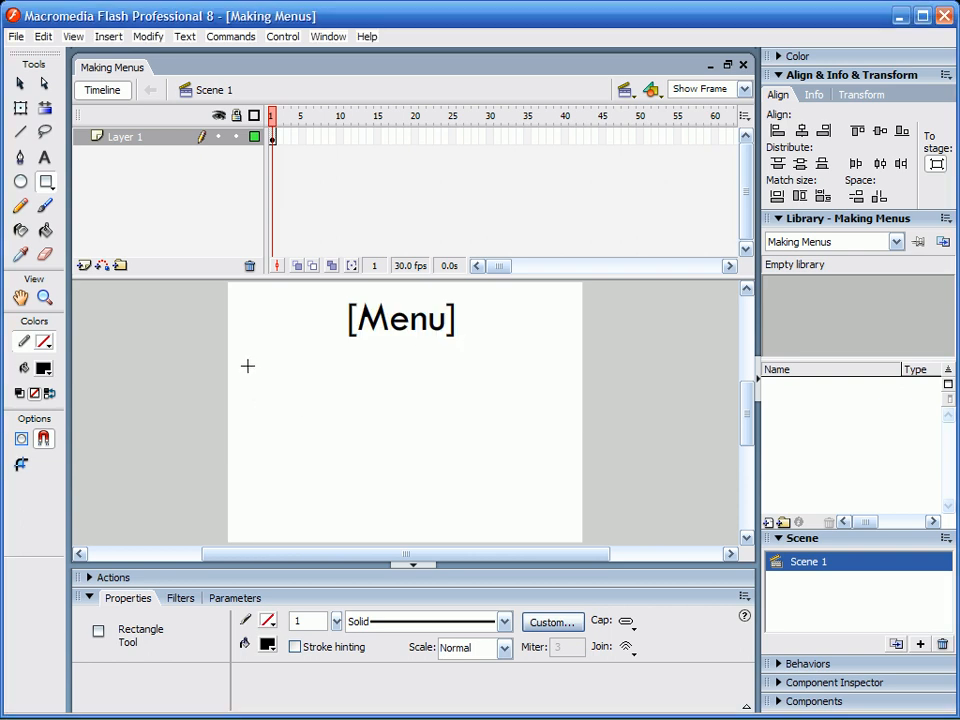
pyautogui.moveTo(247, 365); pyautogui.dragTo(334, 408)
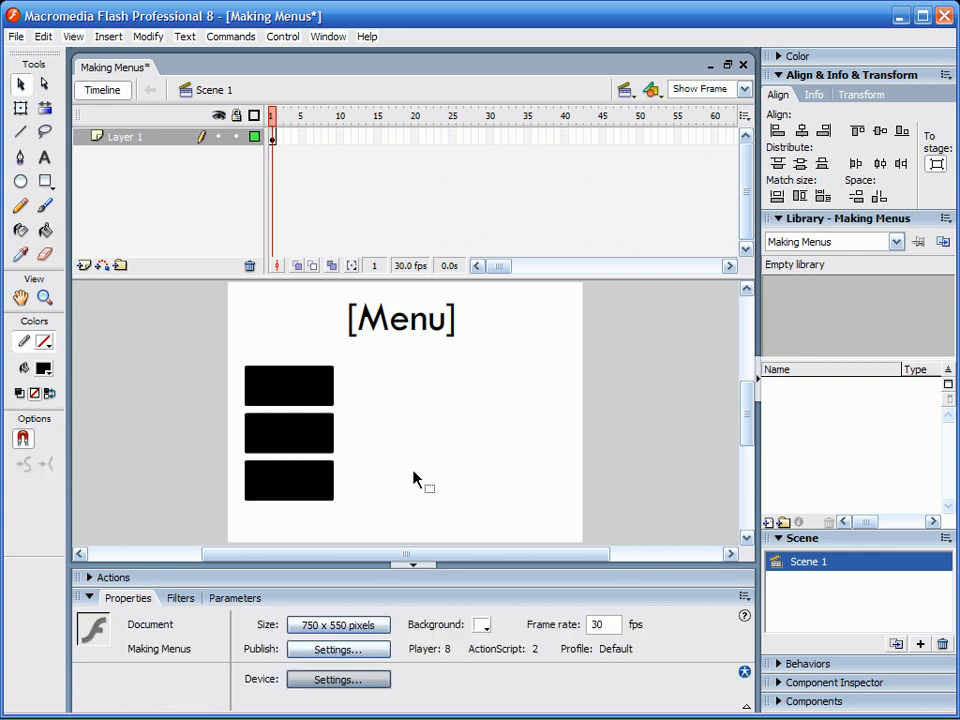
pyautogui.moveTo(228, 388)
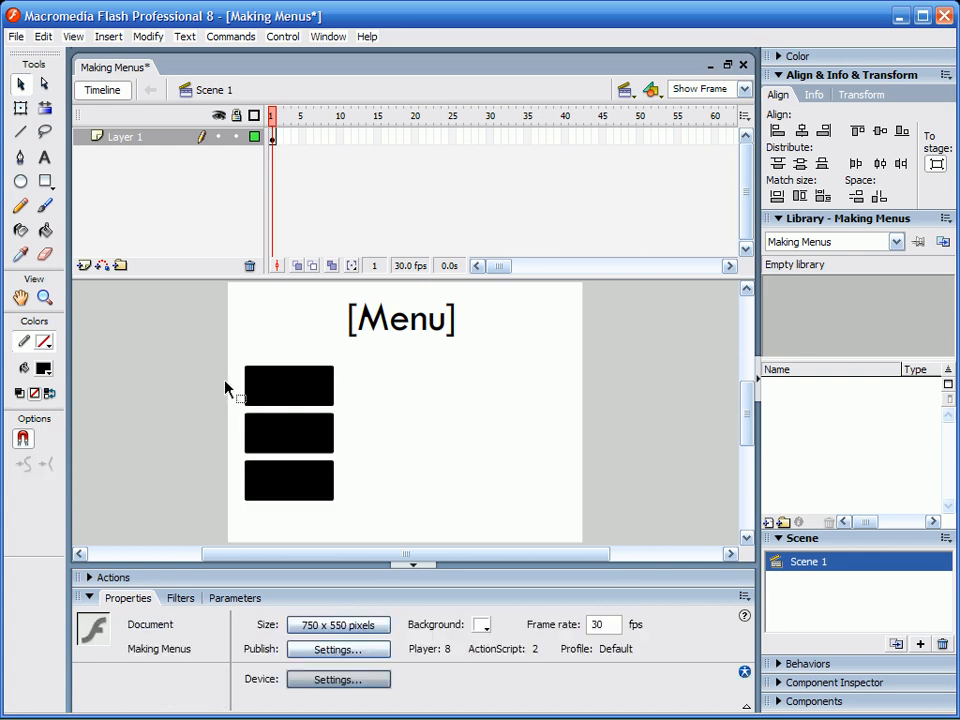
# Type the Play label on the first rectangle in white text.
pyautogui.click(45, 156)
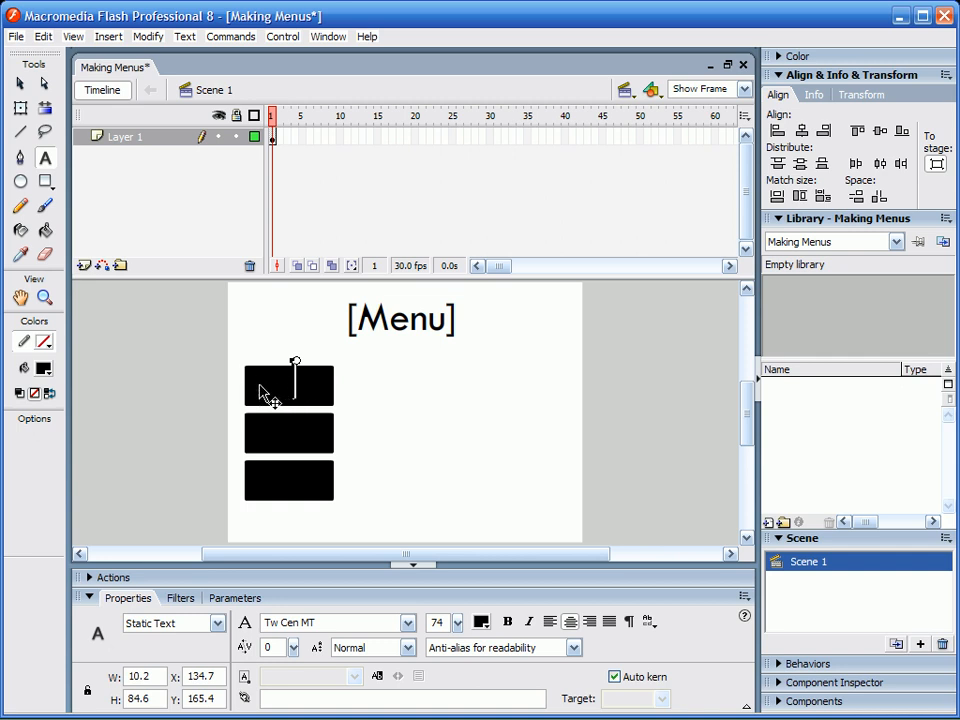
pyautogui.write('Play')
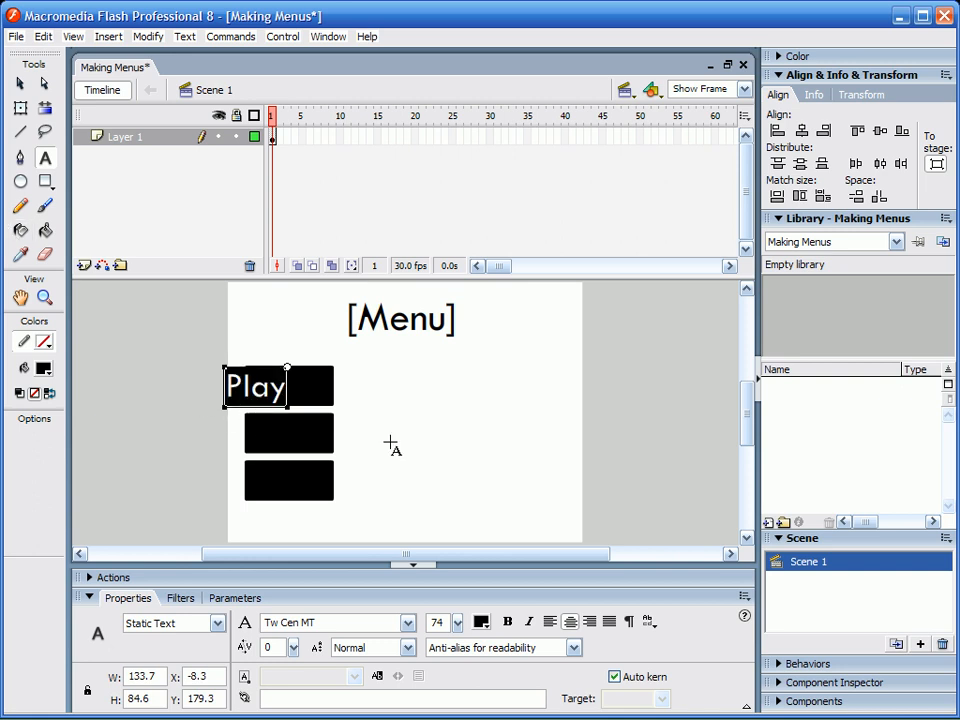
pyautogui.click(486, 622)
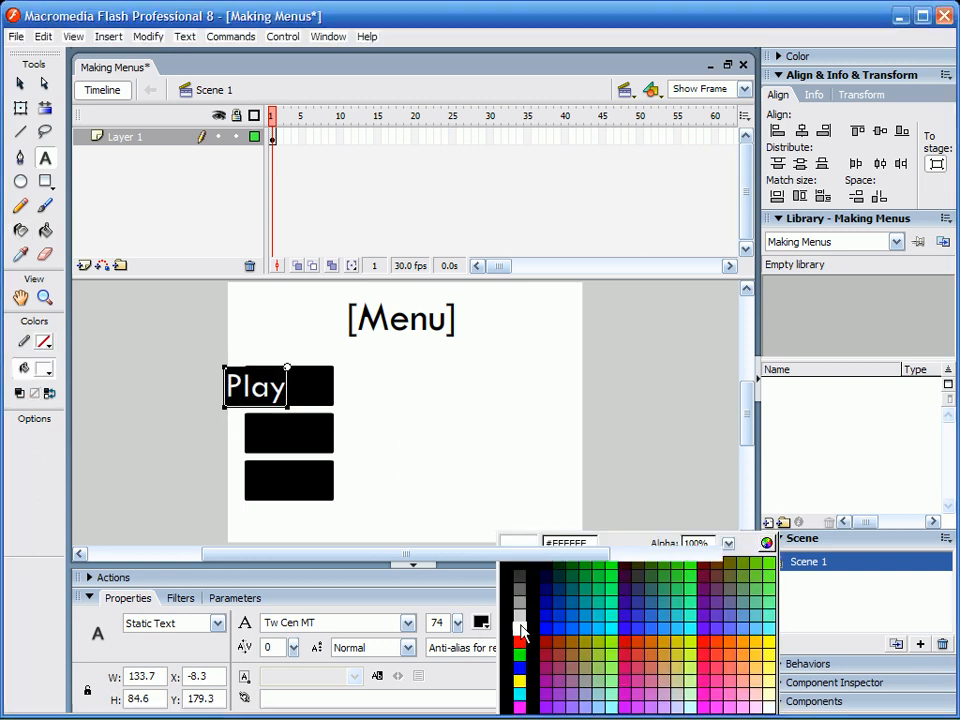
pyautogui.click(520, 630)
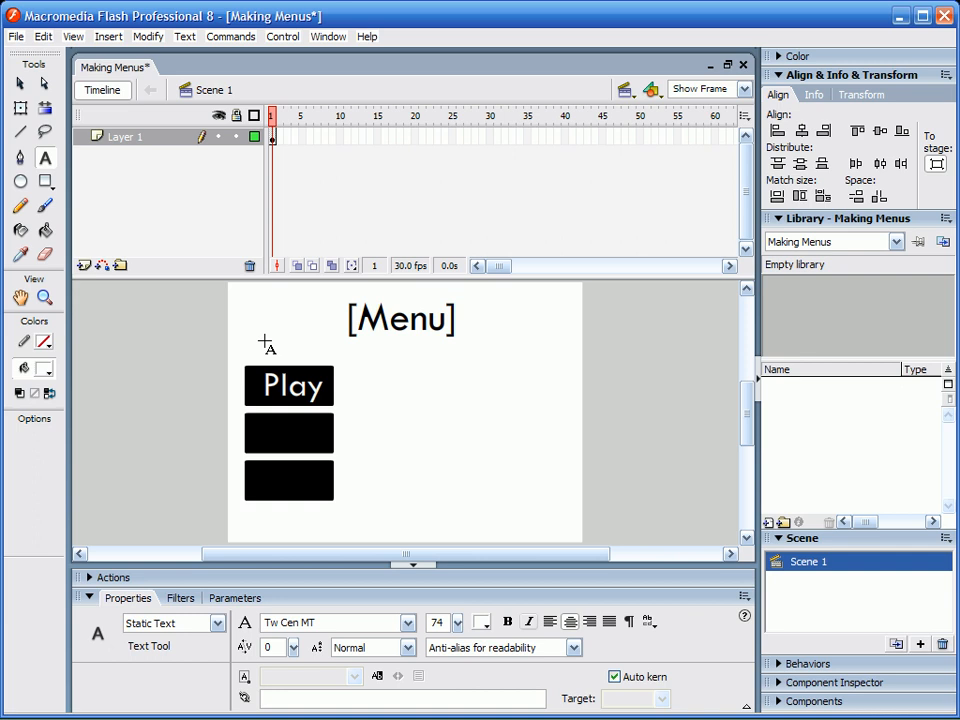
# Add 'Scene Select' and 'Credits' labels to the second and third rectangles.
pyautogui.click(289, 433)
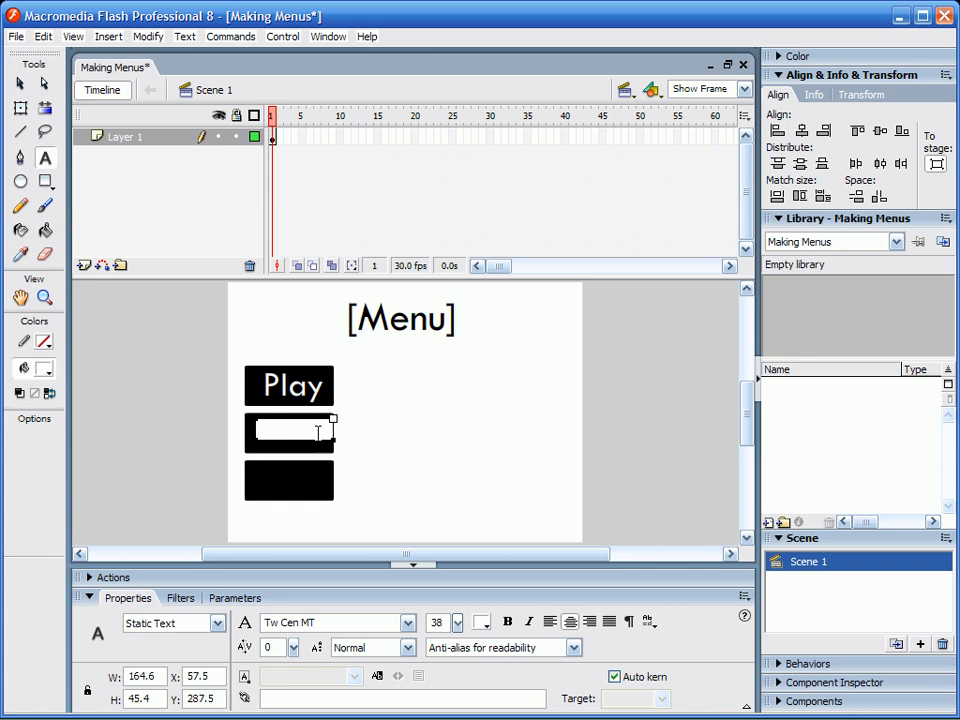
pyautogui.write('S')
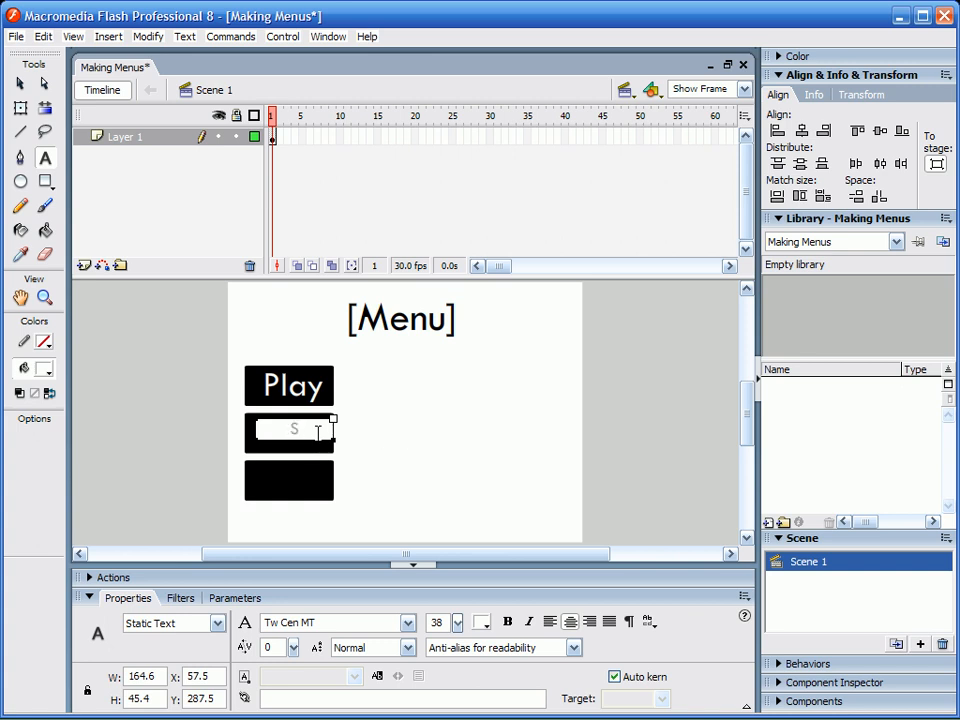
pyautogui.write('cene')
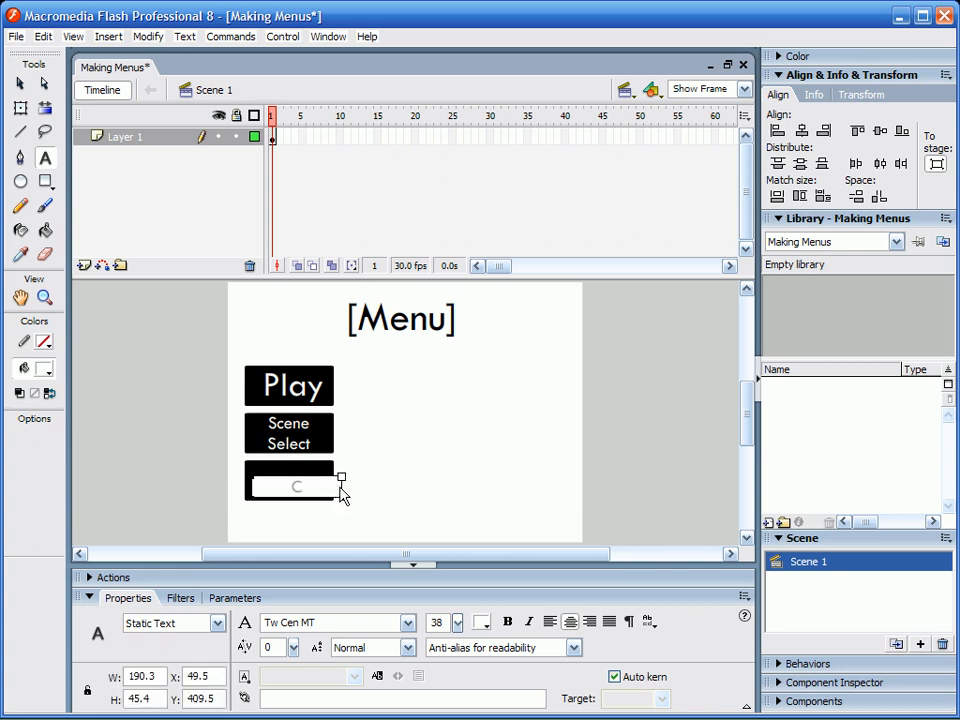
pyautogui.write('Credits')
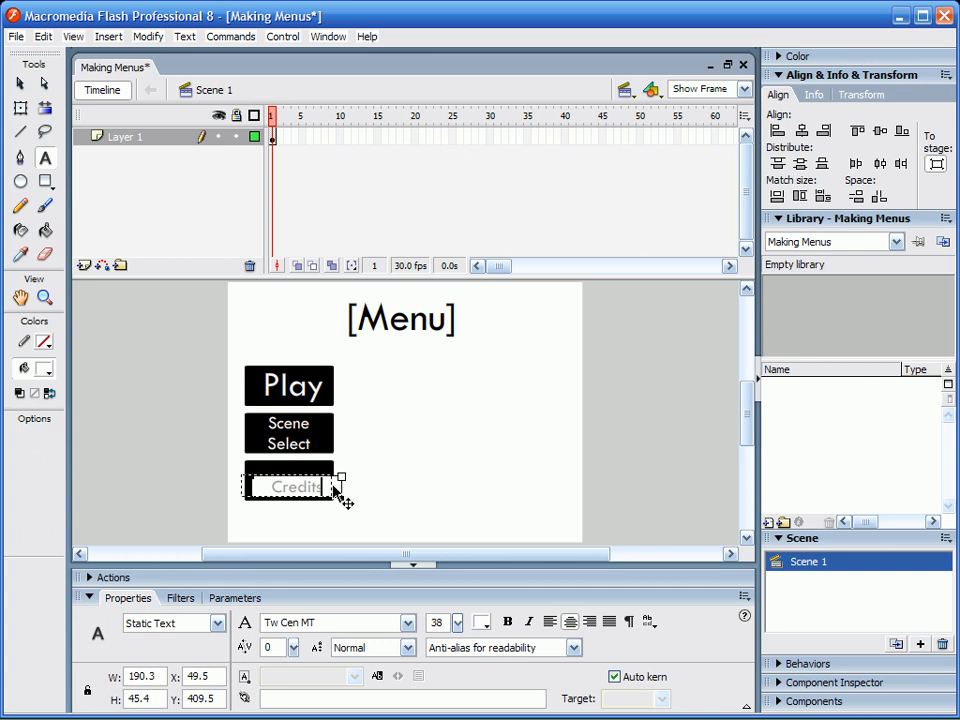
pyautogui.moveTo(340, 478); pyautogui.dragTo(322, 485)
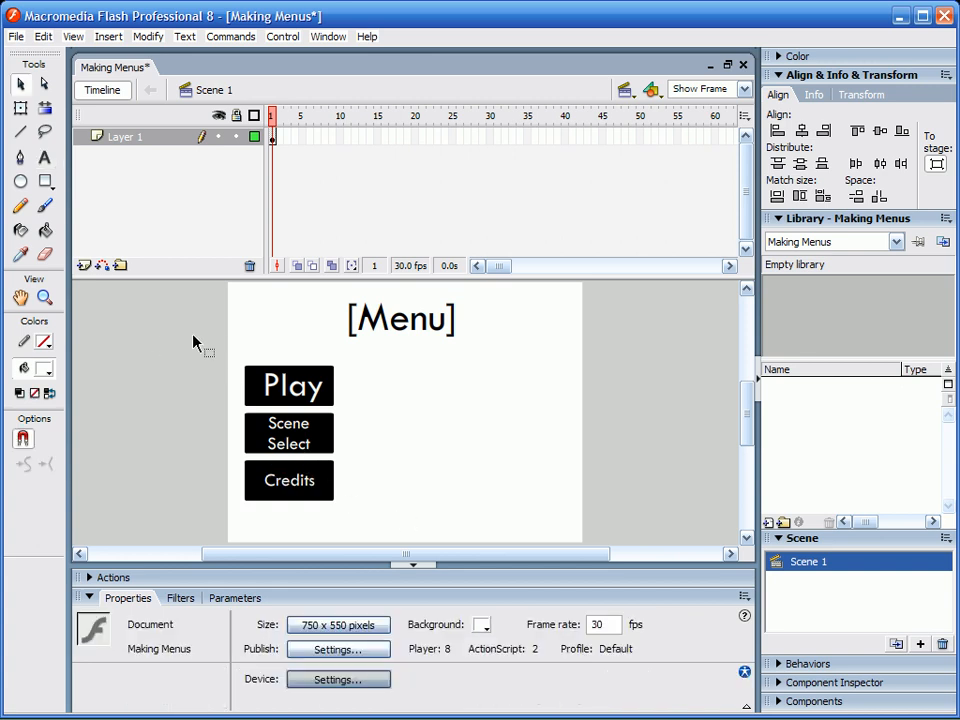
# Convert the Play rectangle and label into a button symbol named ply_btn.
pyautogui.click(289, 383)
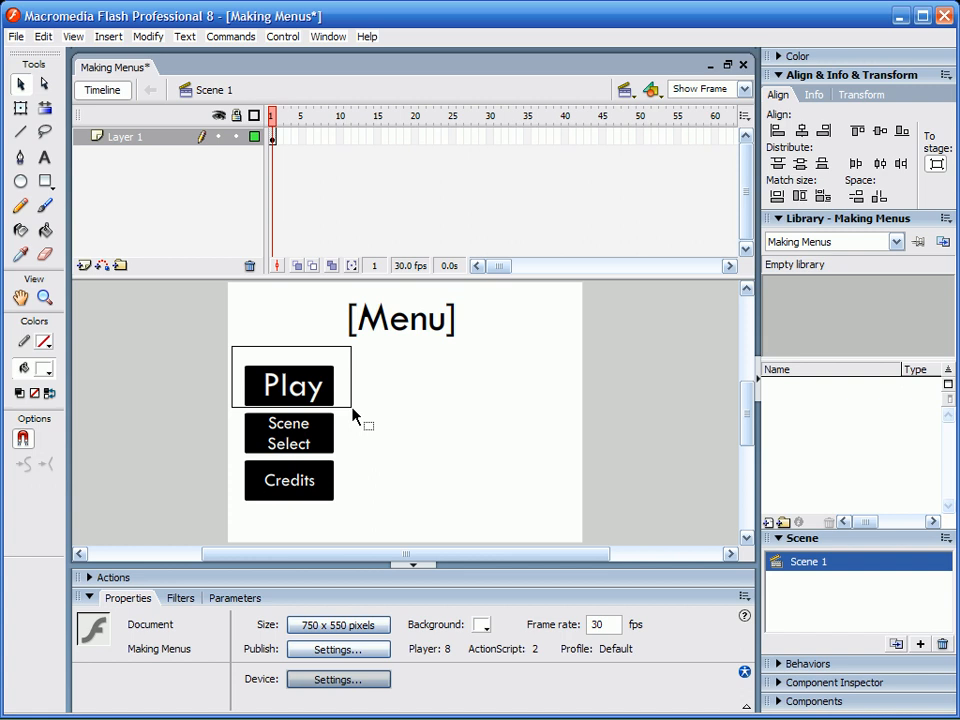
pyautogui.click(289, 383)
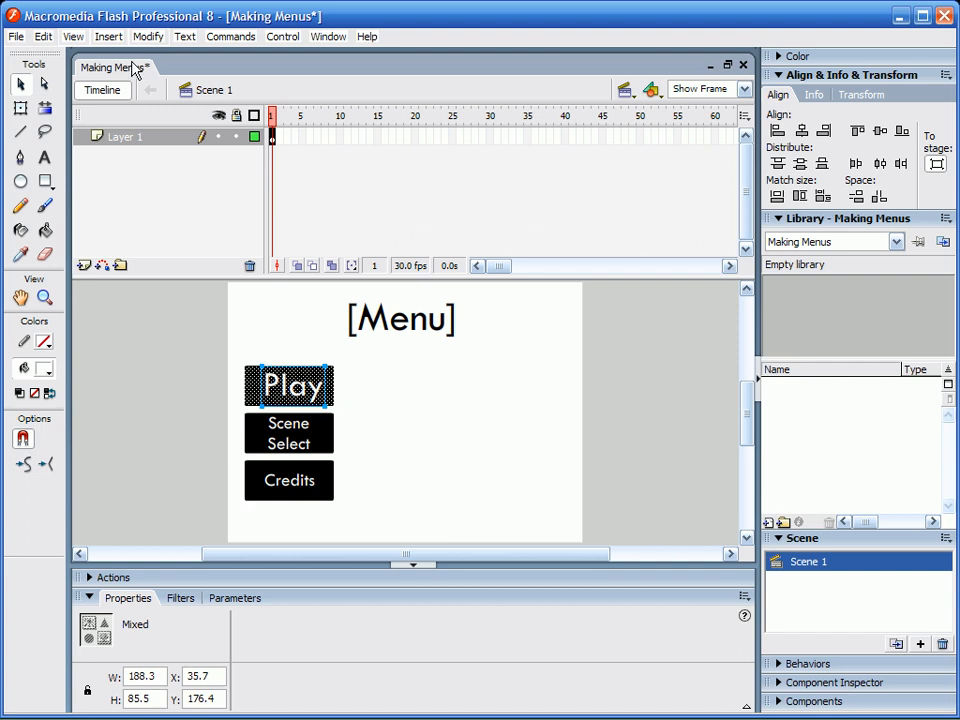
pyautogui.click(157, 36)
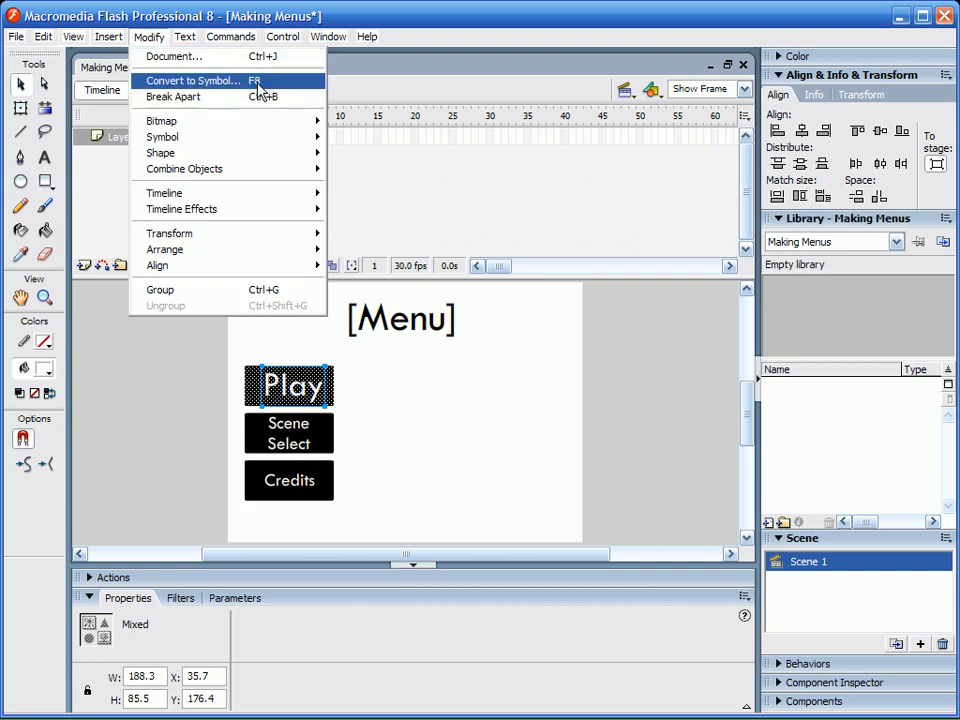
pyautogui.click(190, 79)
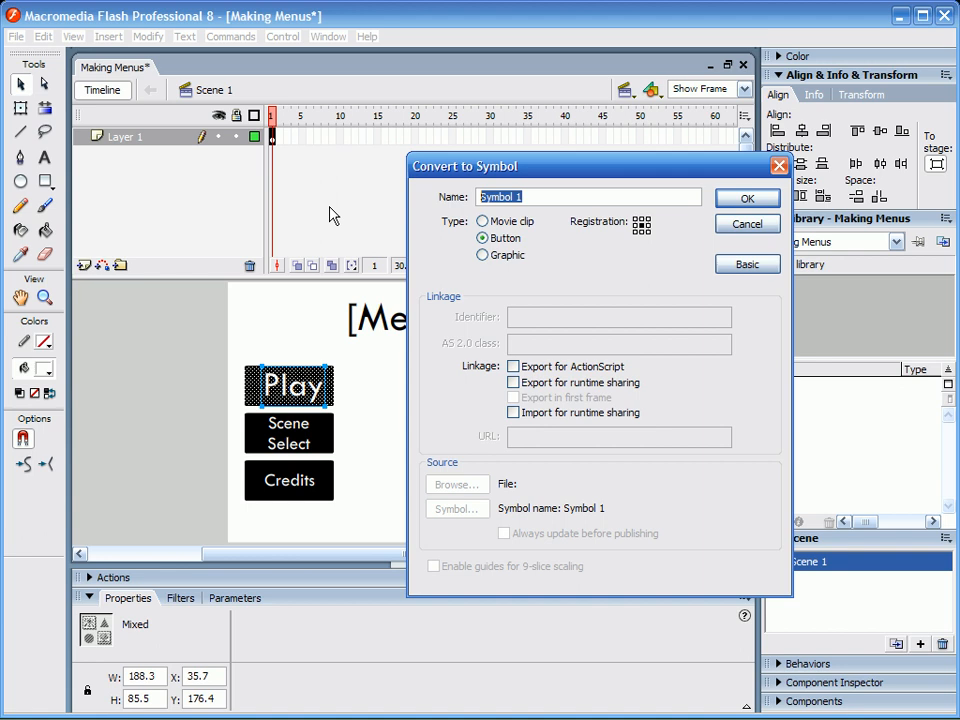
pyautogui.write('pl')
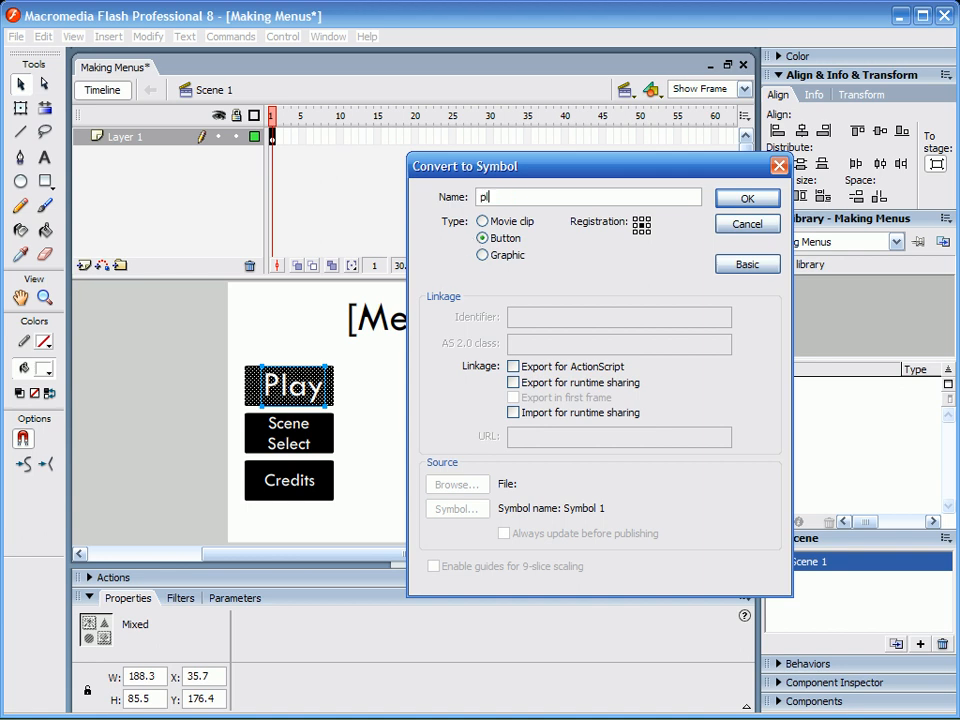
pyautogui.write('y_bt')
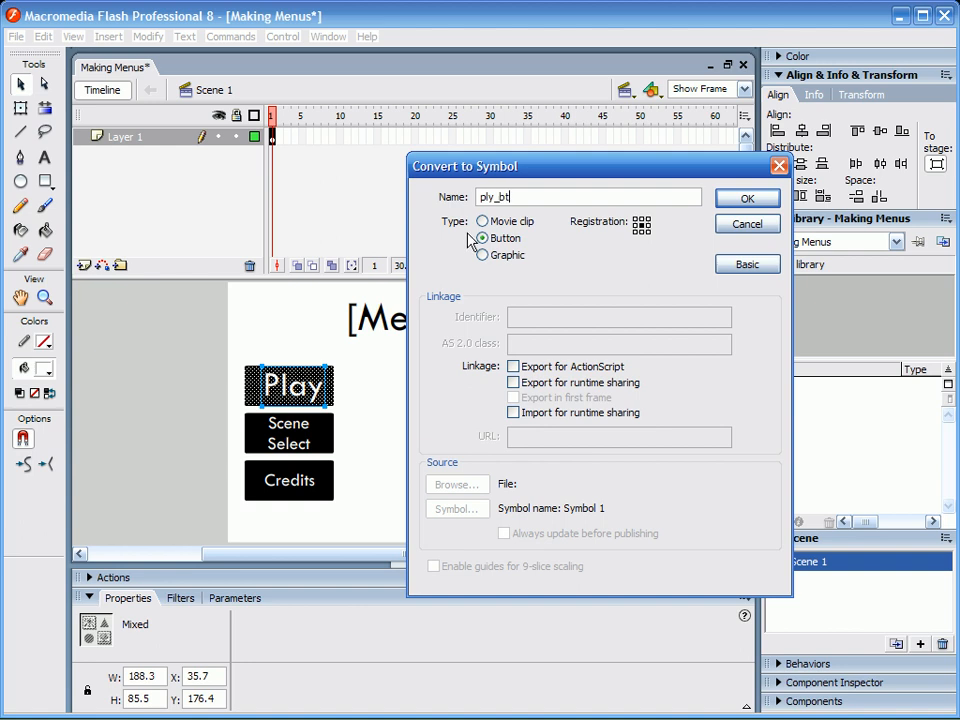
pyautogui.click(747, 198)
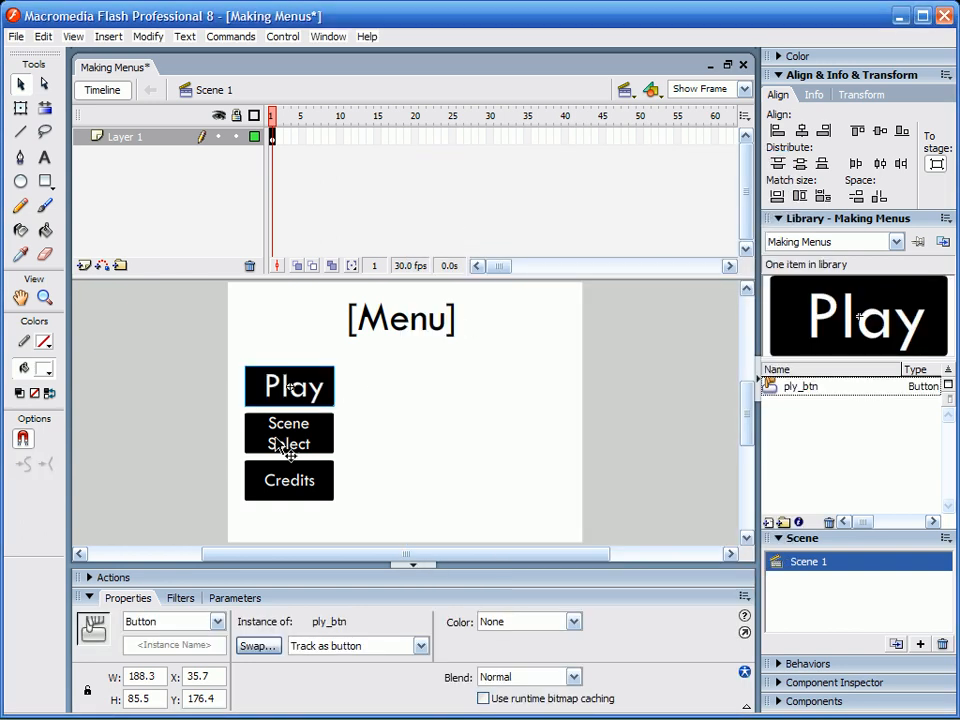
# Convert the Scene Select and Credits graphics into buttons SS_btn and creds_btn.
pyautogui.click(288, 432)
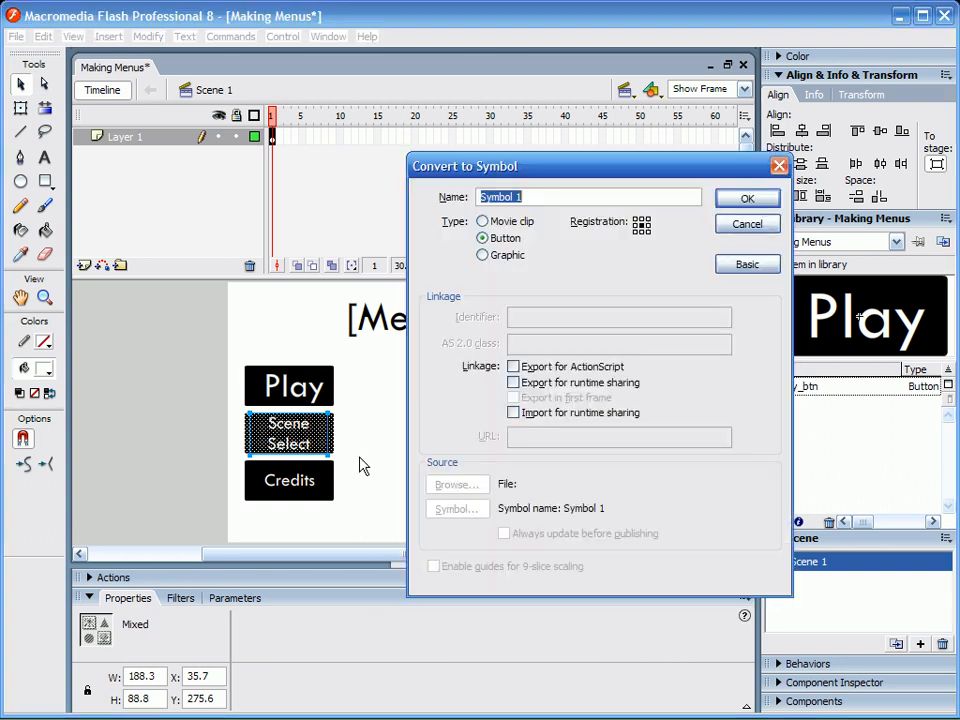
pyautogui.write('S')
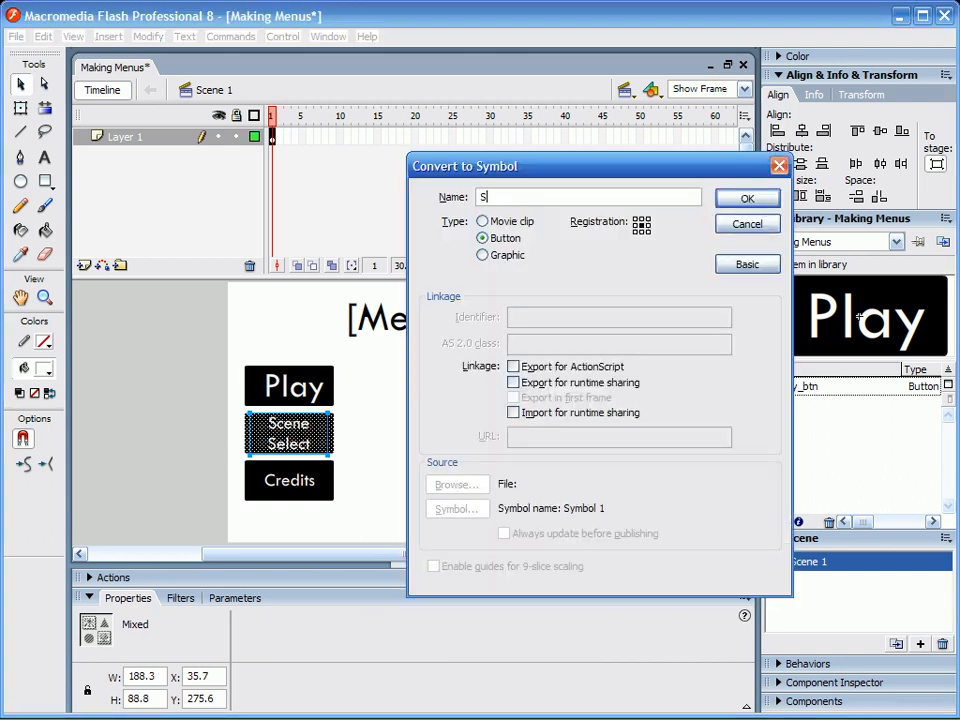
pyautogui.write('S_bt')
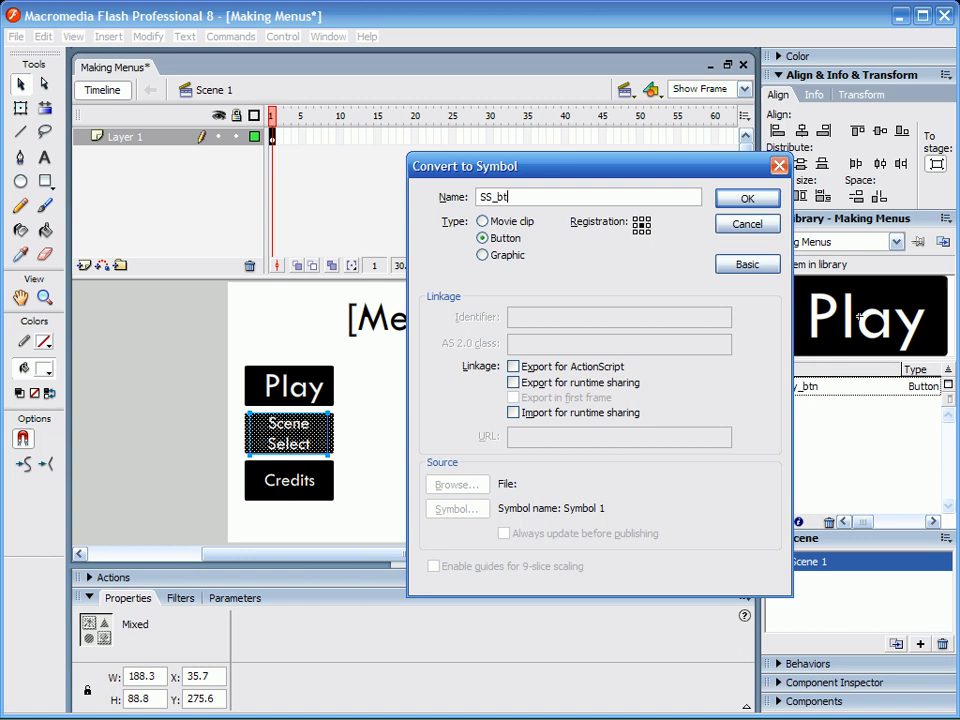
pyautogui.click(747, 197)
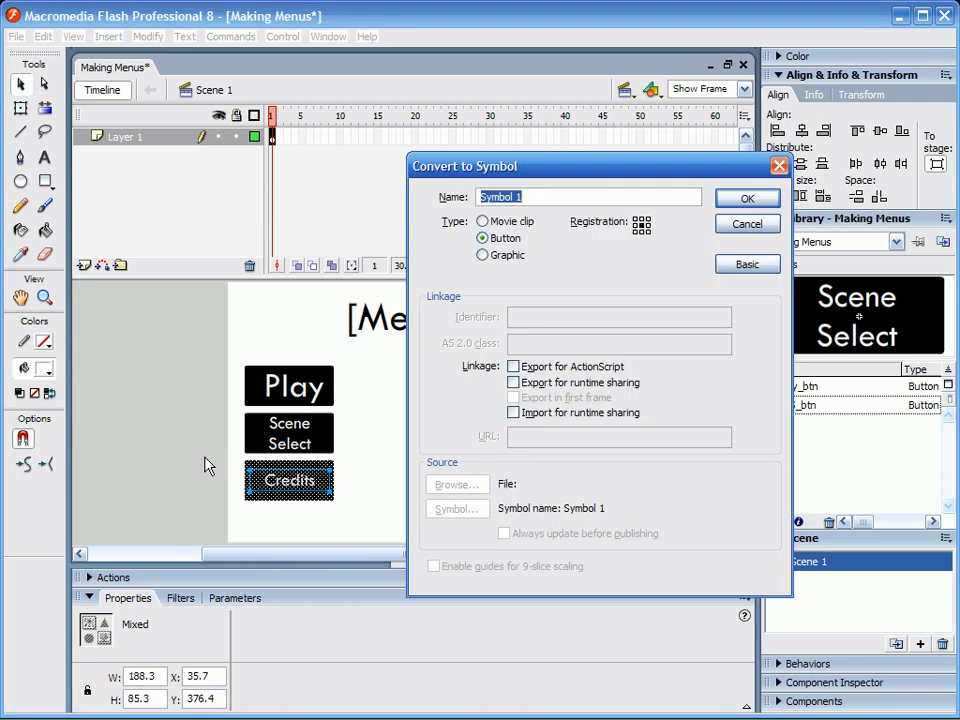
pyautogui.write('creds_btn')
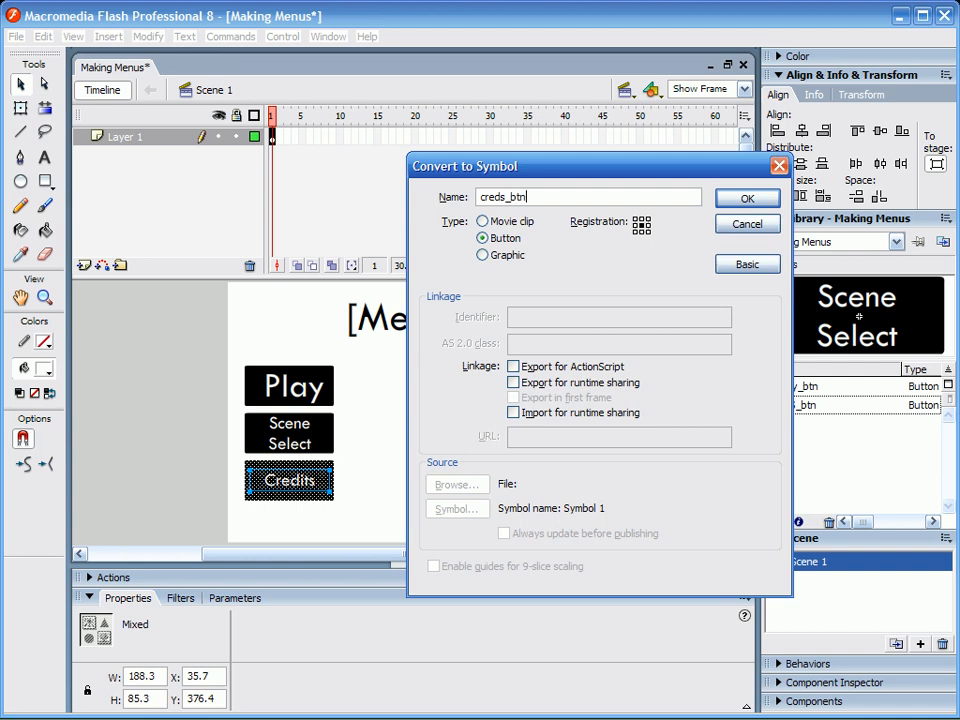
pyautogui.click(747, 198)
pyautogui.write('Menu')
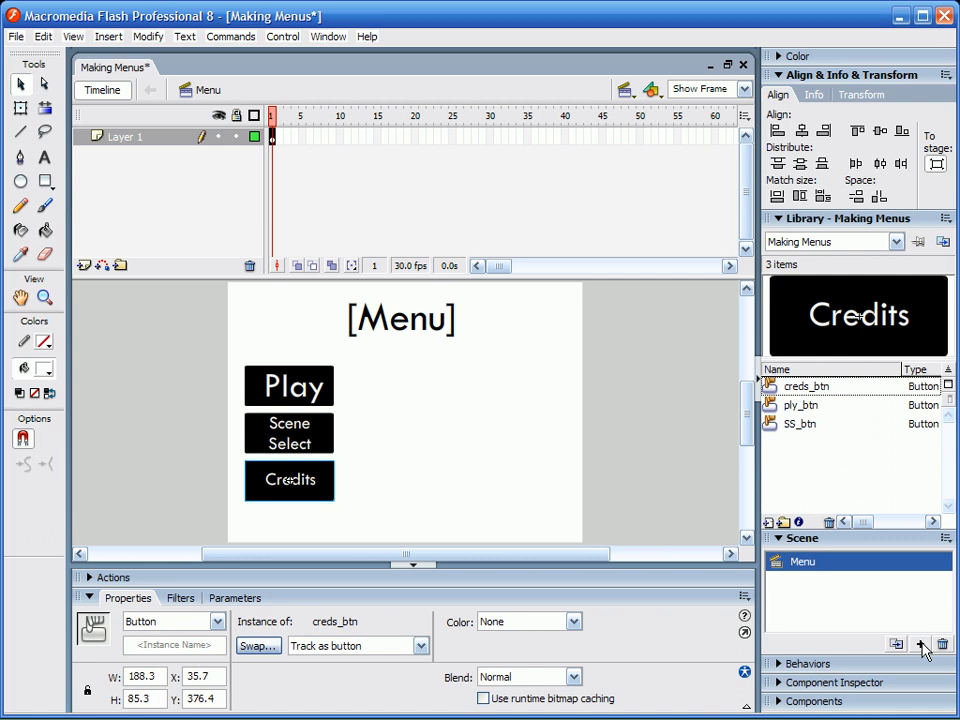
# Add three new scenes and rename Scene 2 to Movie.
pyautogui.click(920, 641)
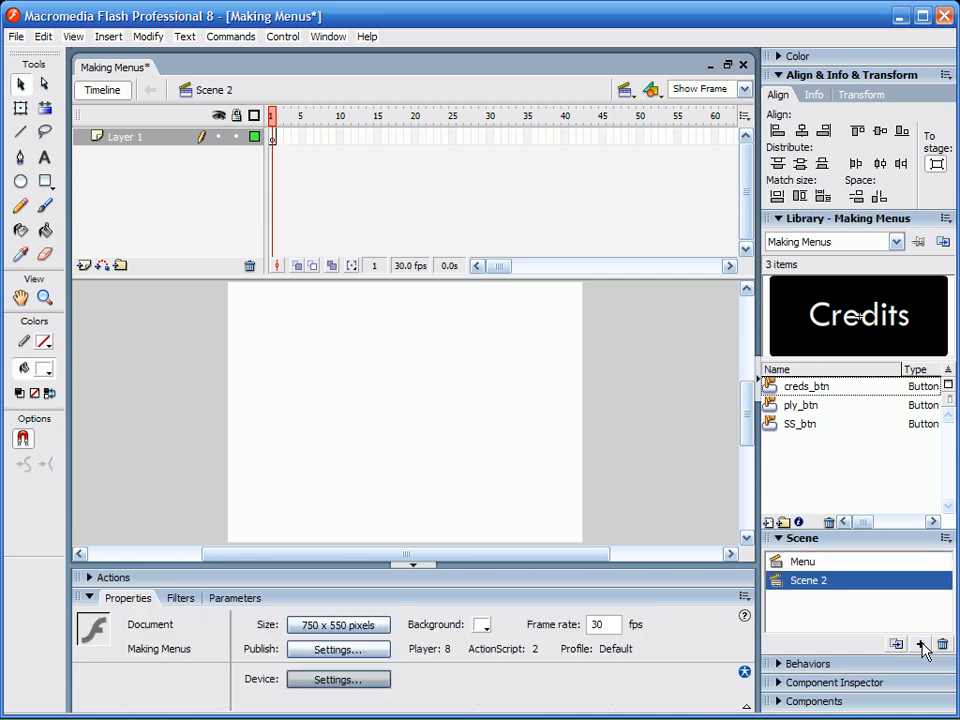
pyautogui.click(920, 639)
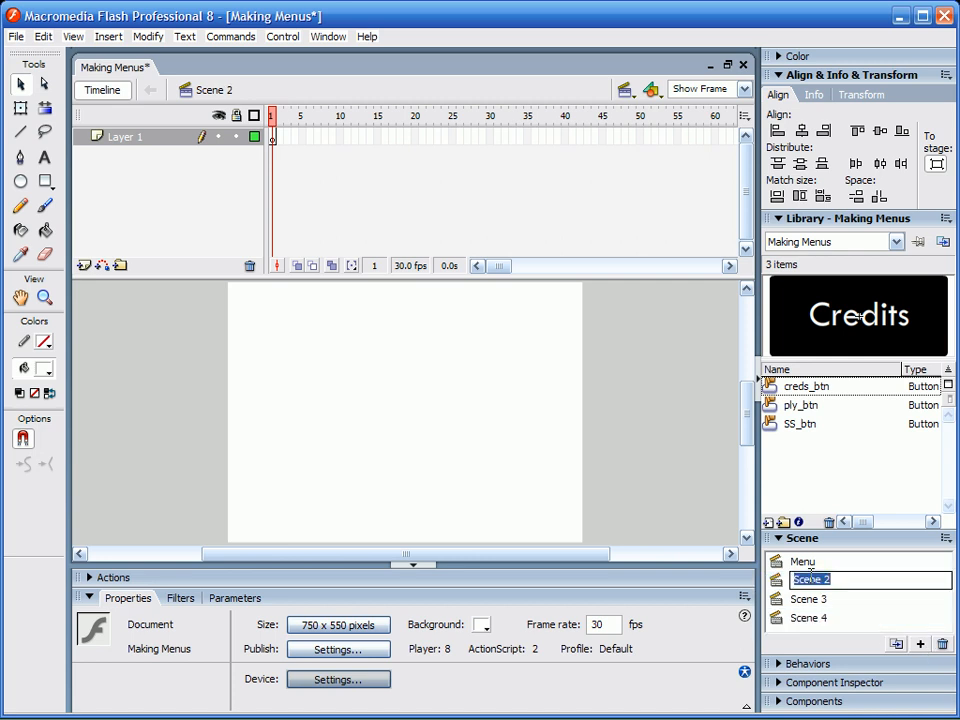
pyautogui.write('Movie')
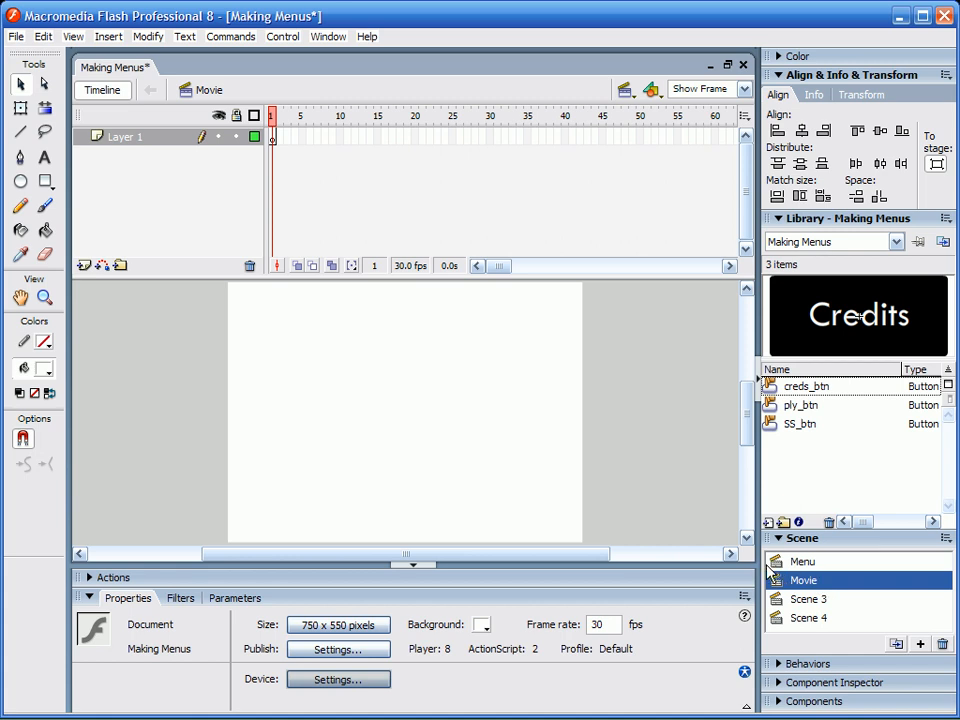
# Check the Menu, Movie and Credits scenes by switching between them in the Scene panel.
pyautogui.click(802, 562)
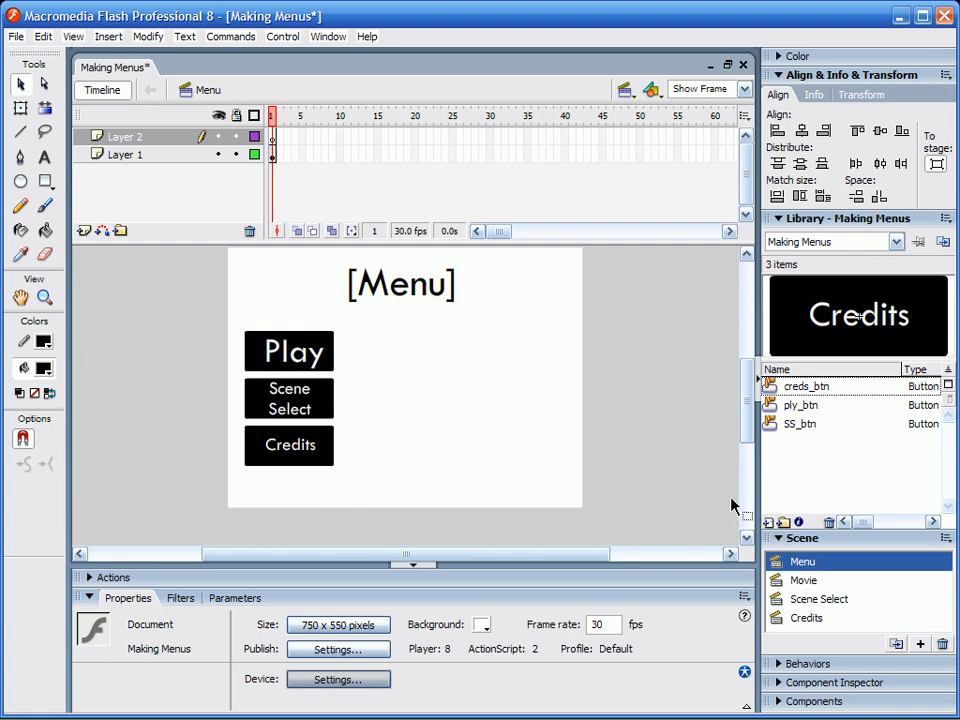
pyautogui.click(802, 580)
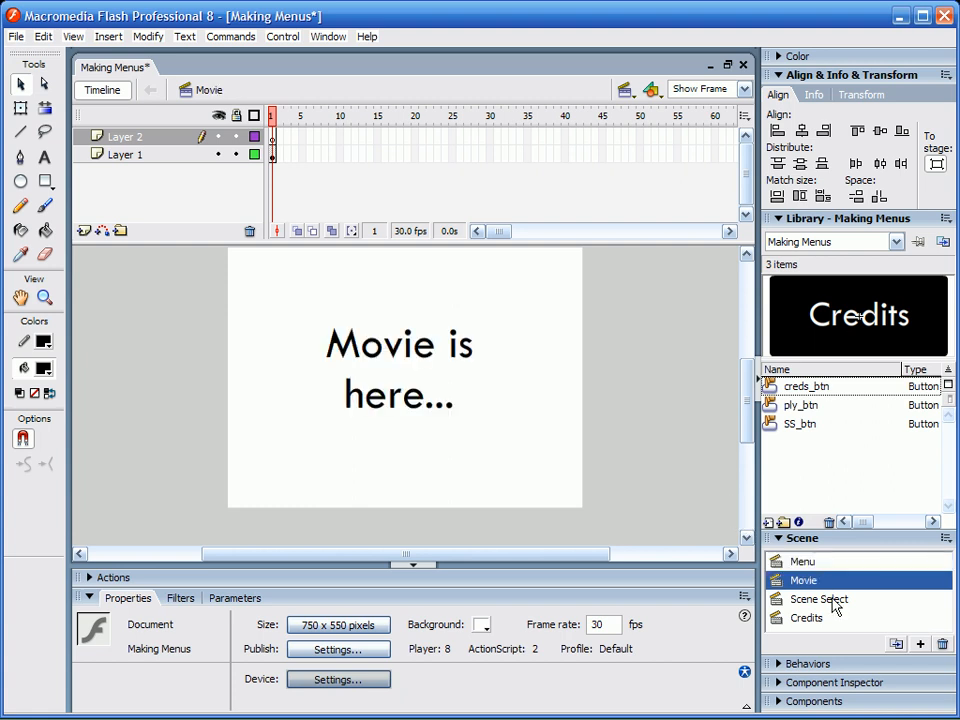
pyautogui.click(805, 619)
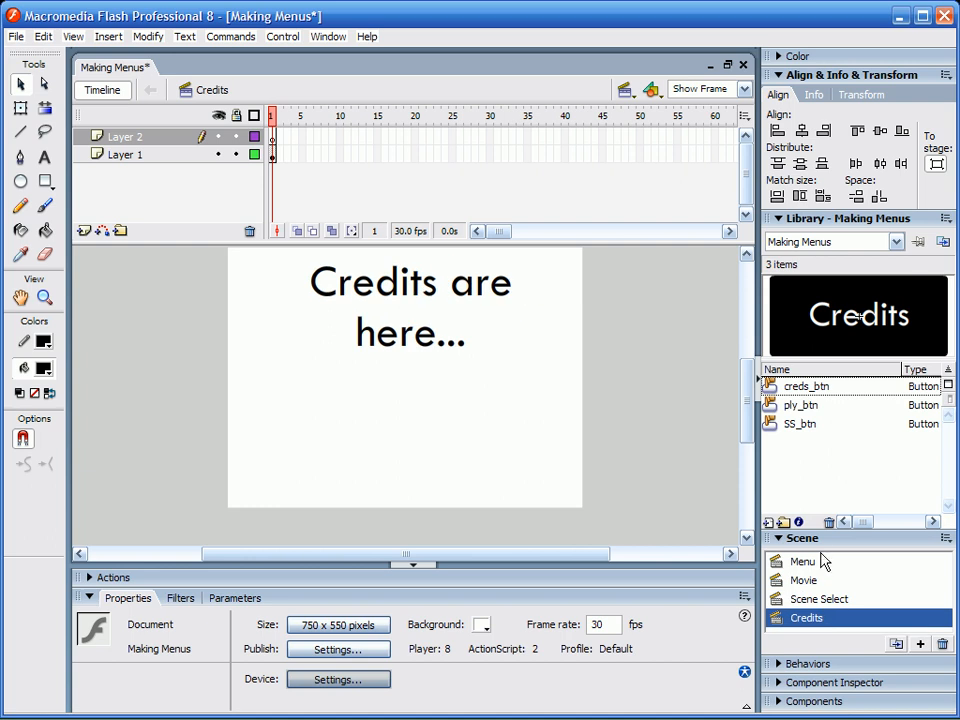
pyautogui.click(805, 562)
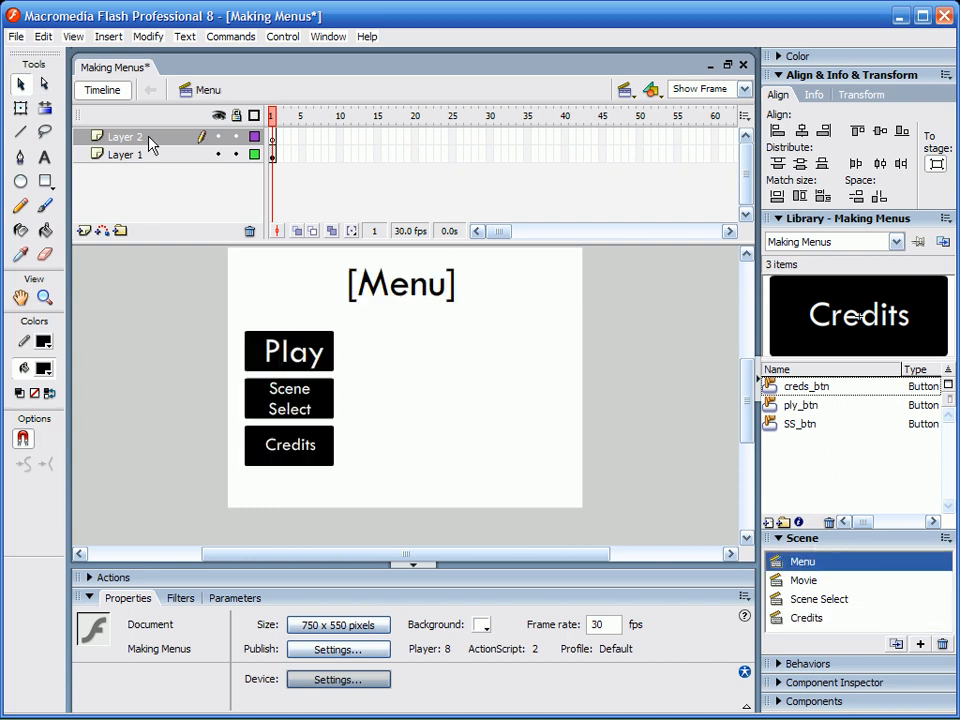
pyautogui.moveTo(796, 545)
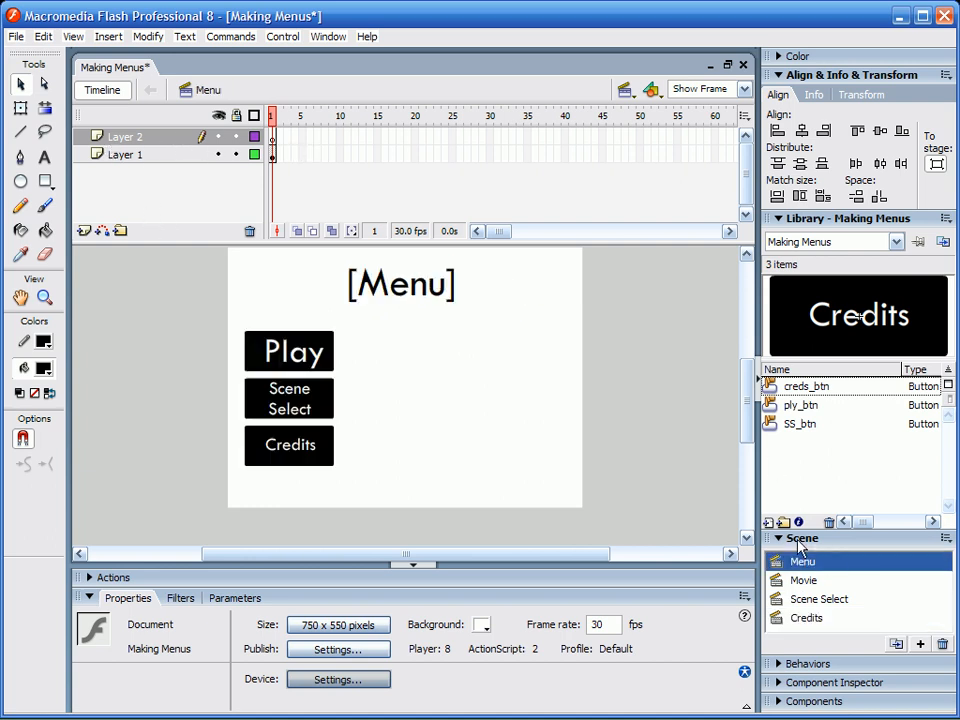
pyautogui.click(802, 580)
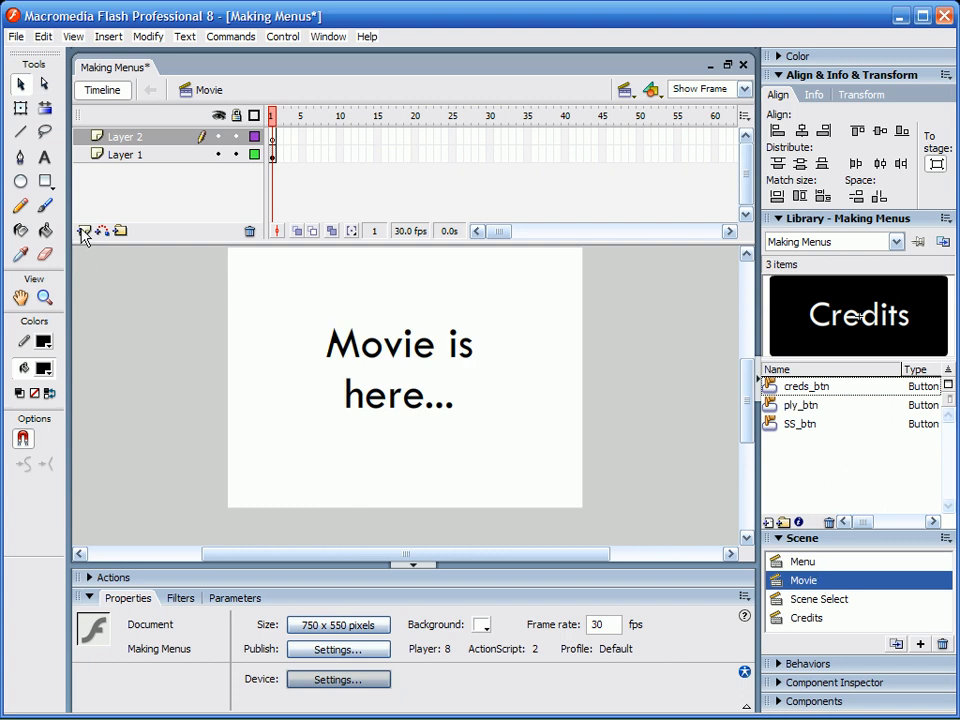
pyautogui.click(800, 580)
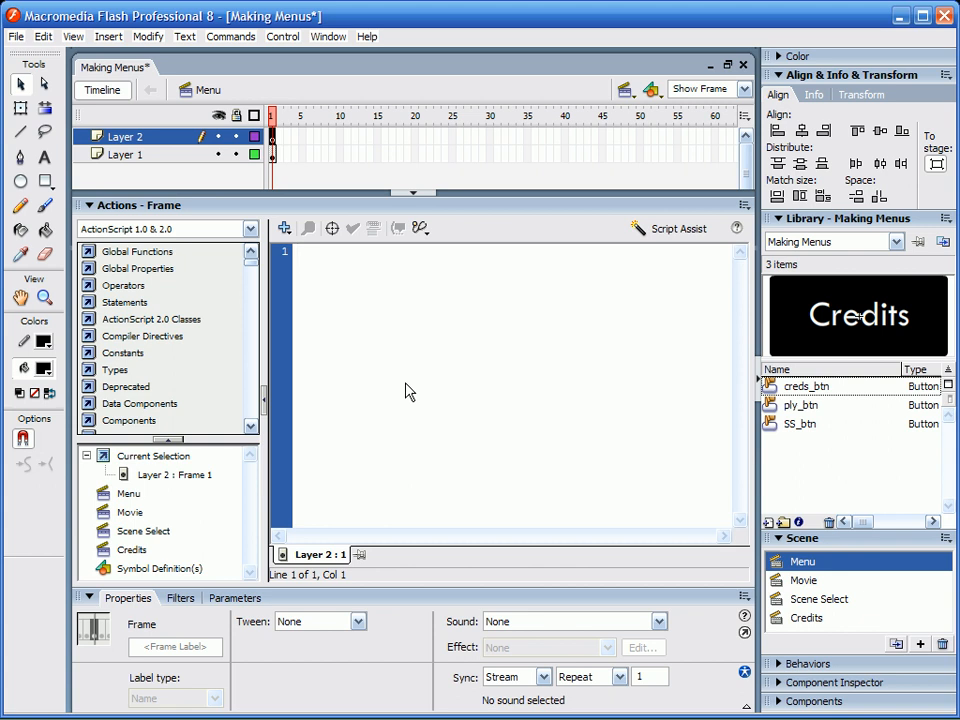
pyautogui.moveTo(138, 210)
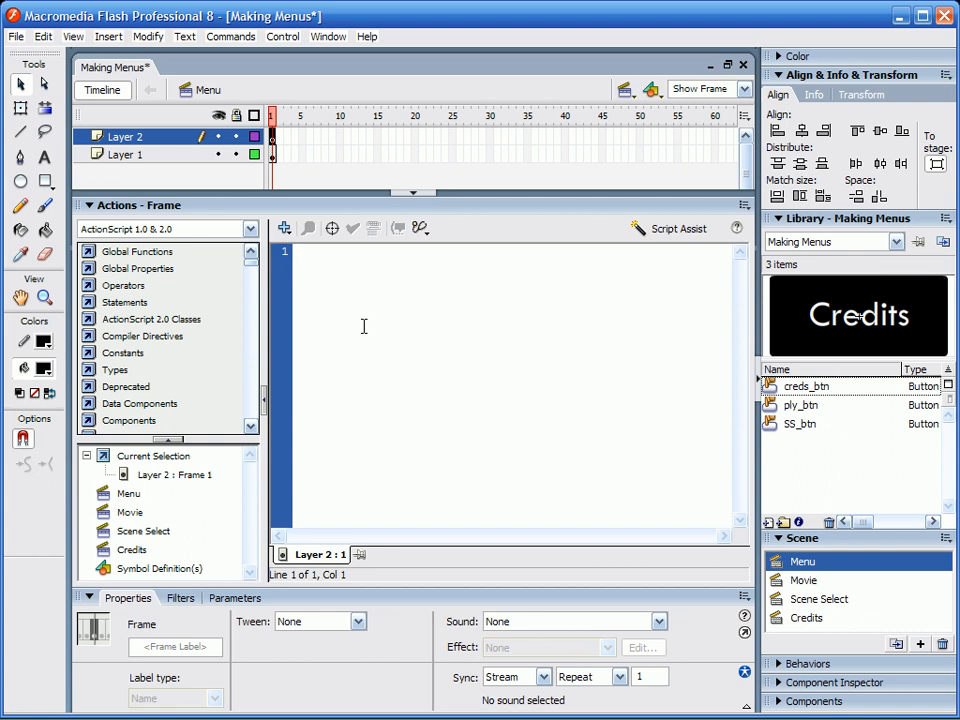
# Add a stop(); frame action to Layer 2 in the Menu and Movie scenes.
pyautogui.write('stop(')
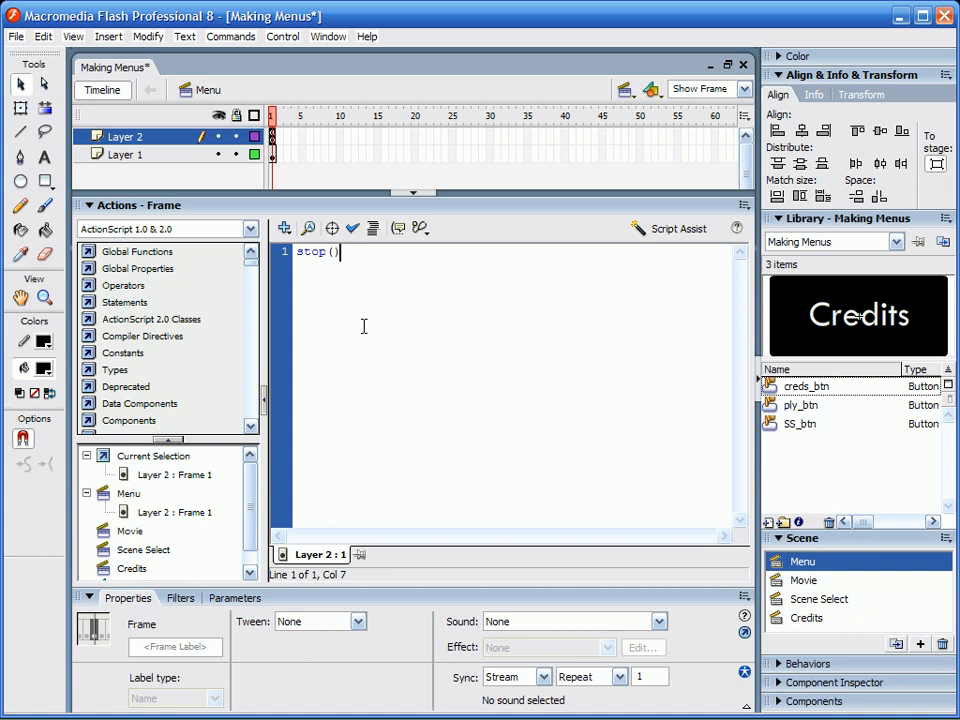
pyautogui.write(';')
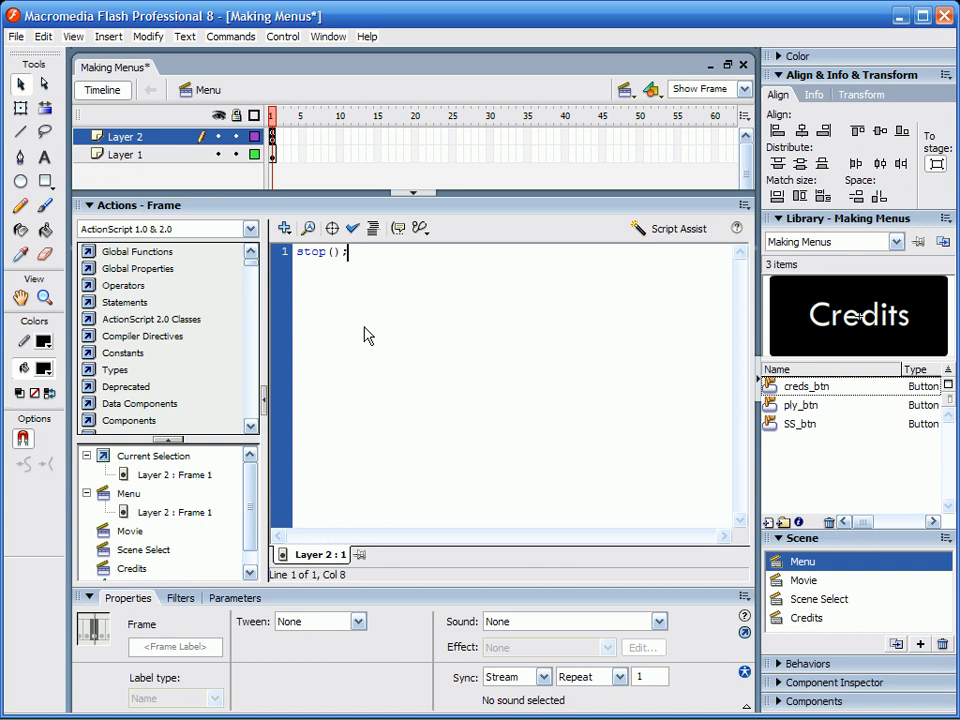
pyautogui.moveTo(812, 434)
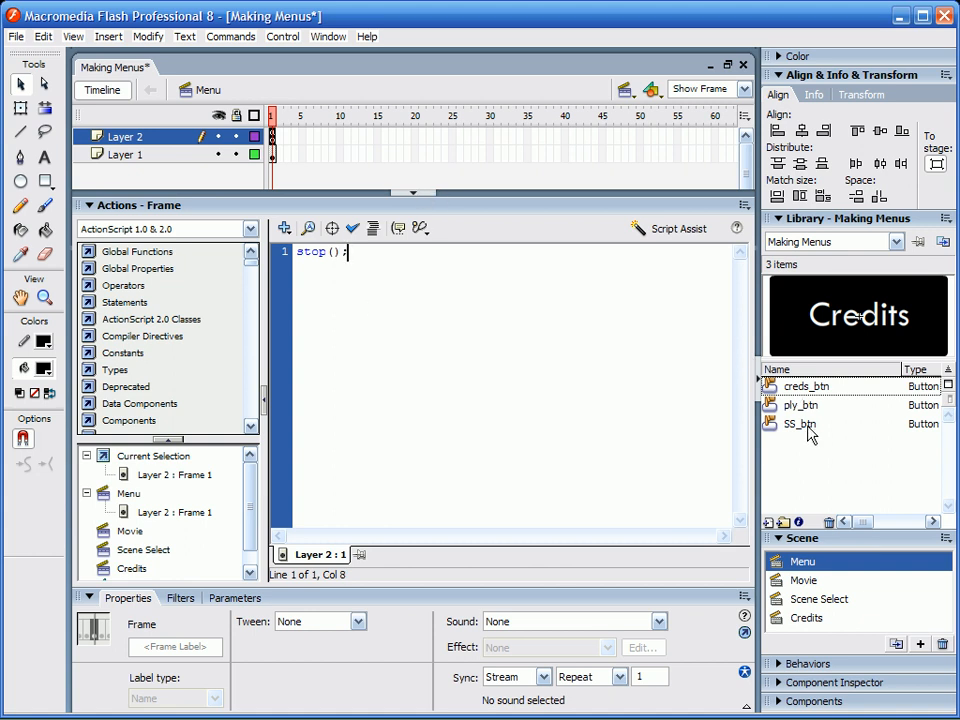
pyautogui.click(803, 580)
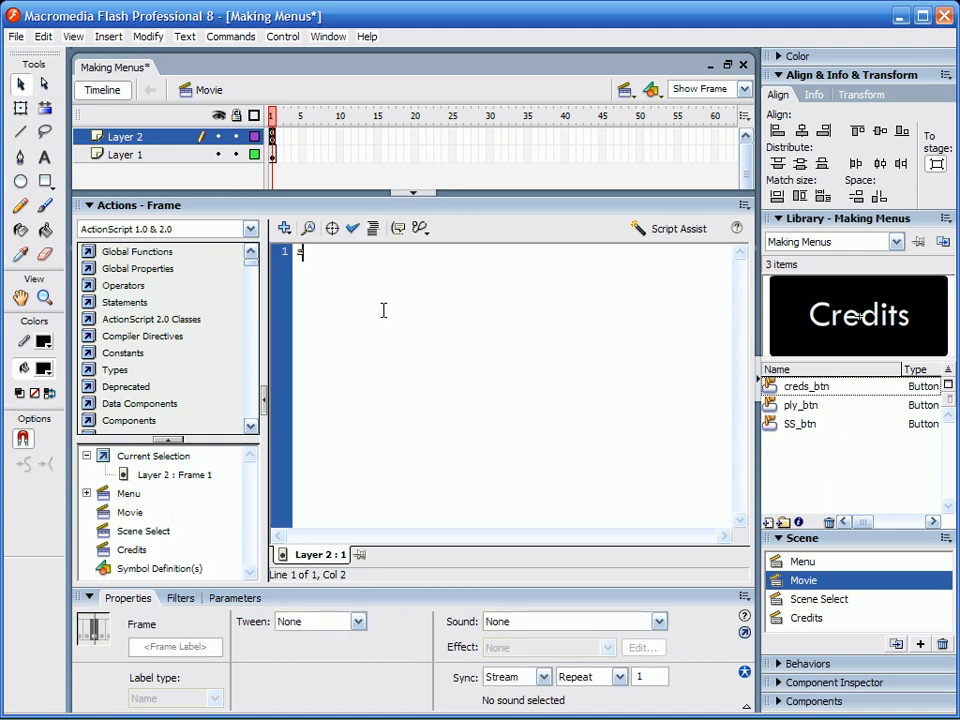
pyautogui.write('stop(')
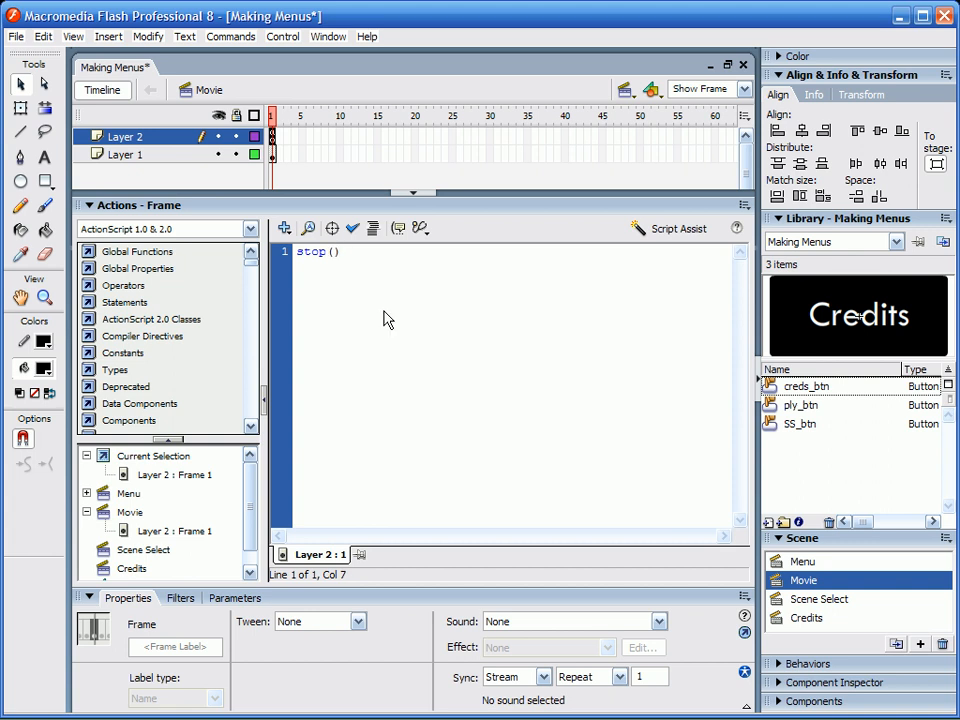
# Add stop(); to the Scene Select and Credits scenes, then return to Menu.
pyautogui.click(819, 599)
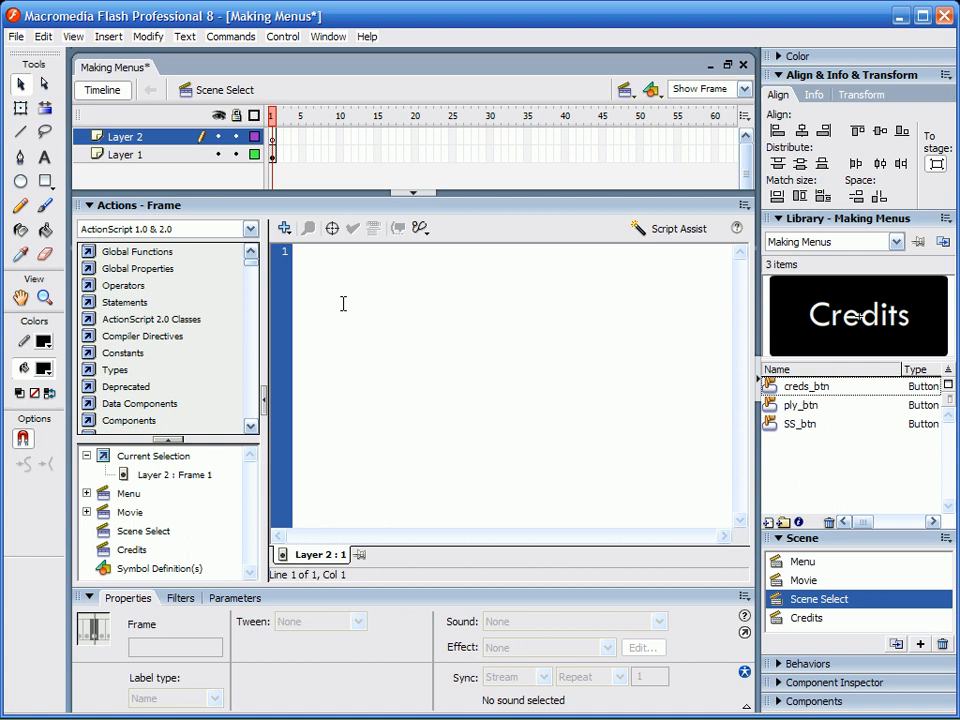
pyautogui.write('st')
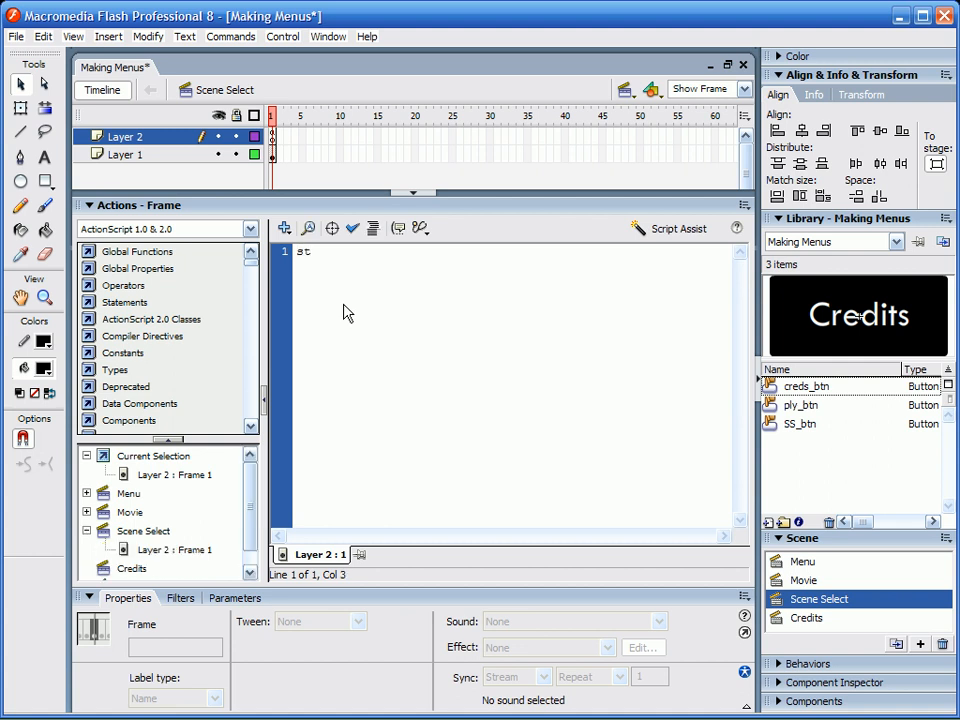
pyautogui.write('op()')
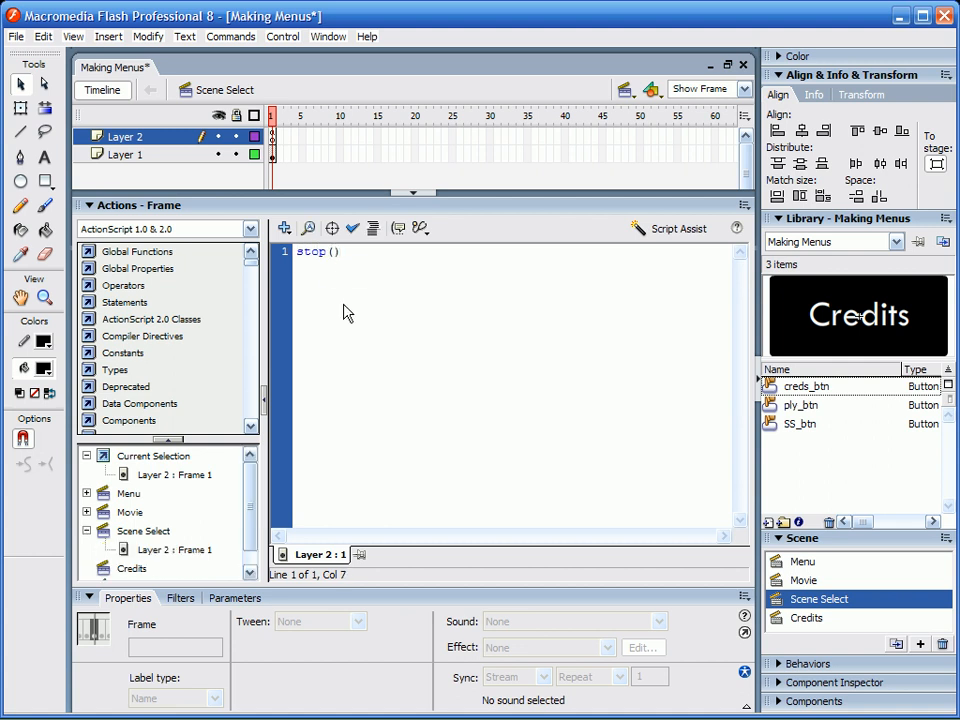
pyautogui.write(';')
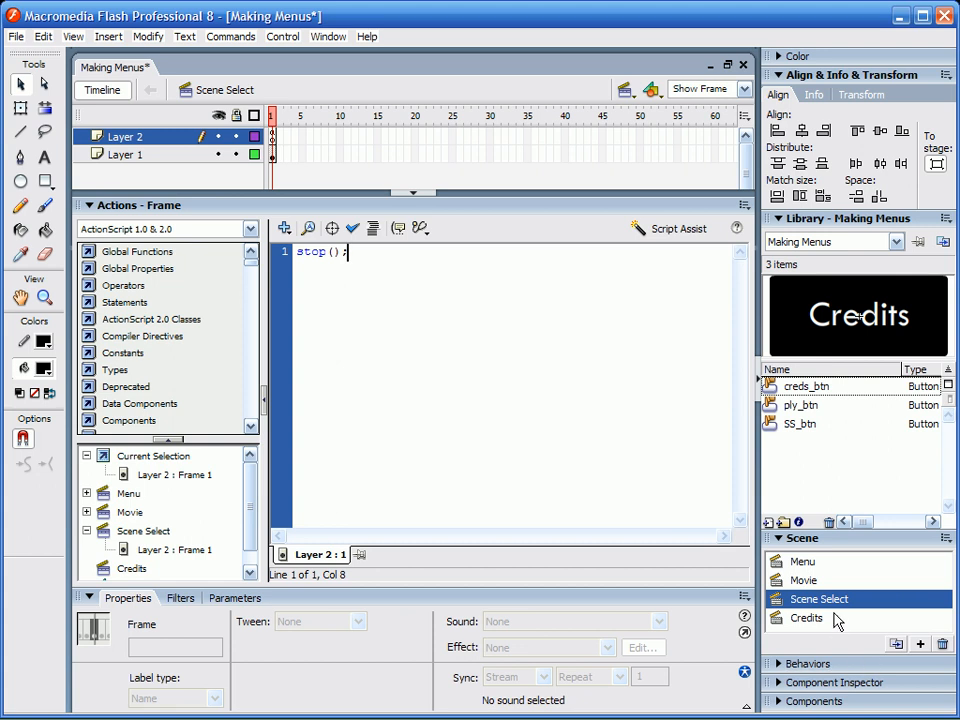
pyautogui.click(817, 620)
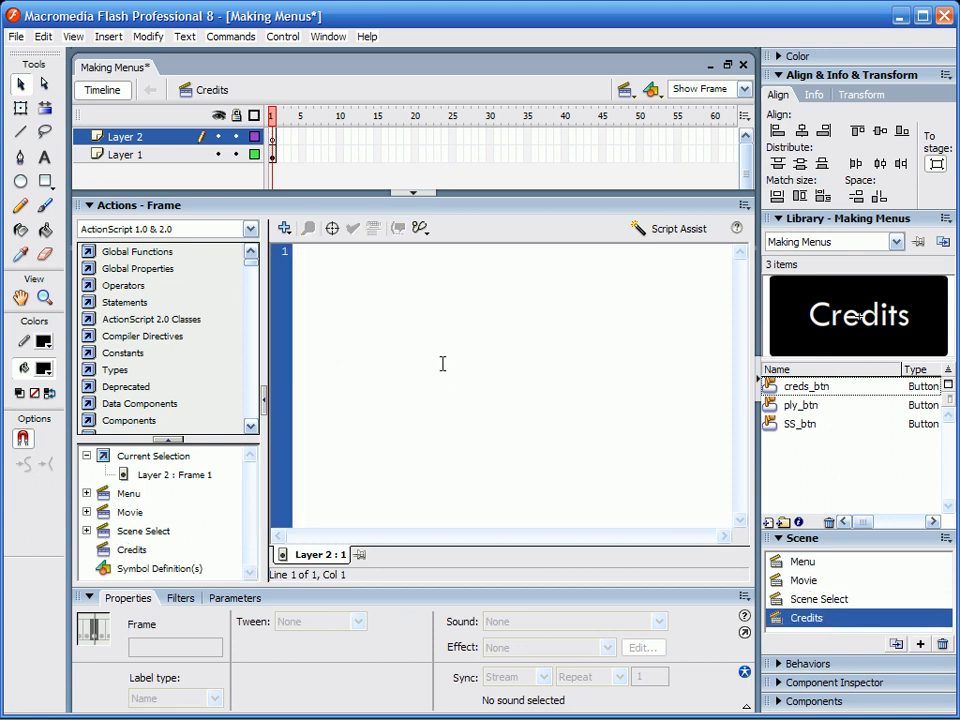
pyautogui.write('stop')
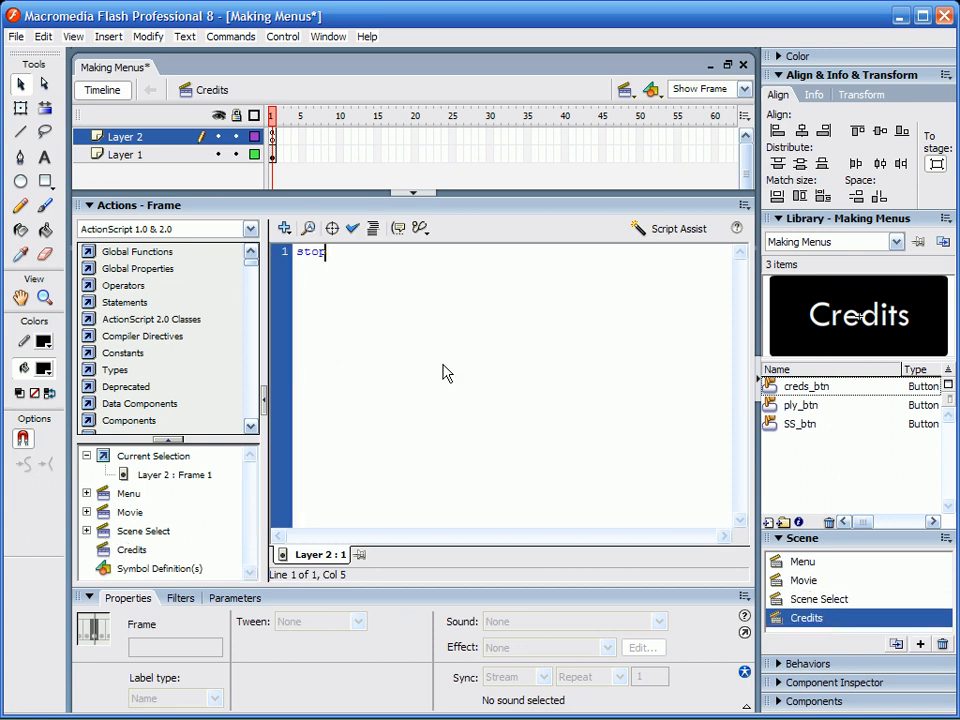
pyautogui.write('();')
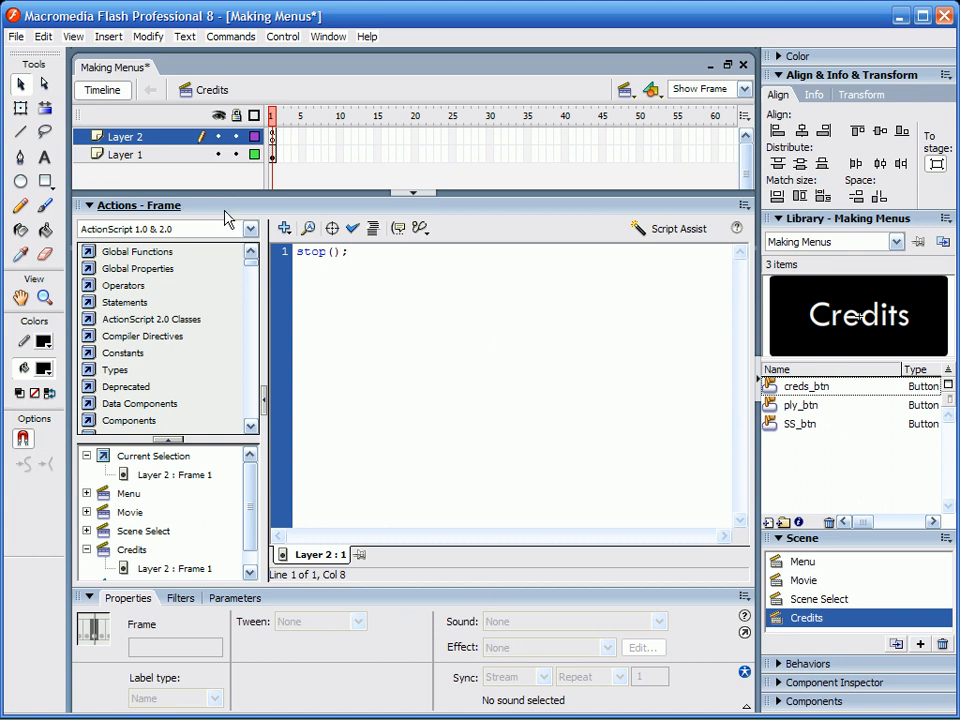
pyautogui.click(804, 561)
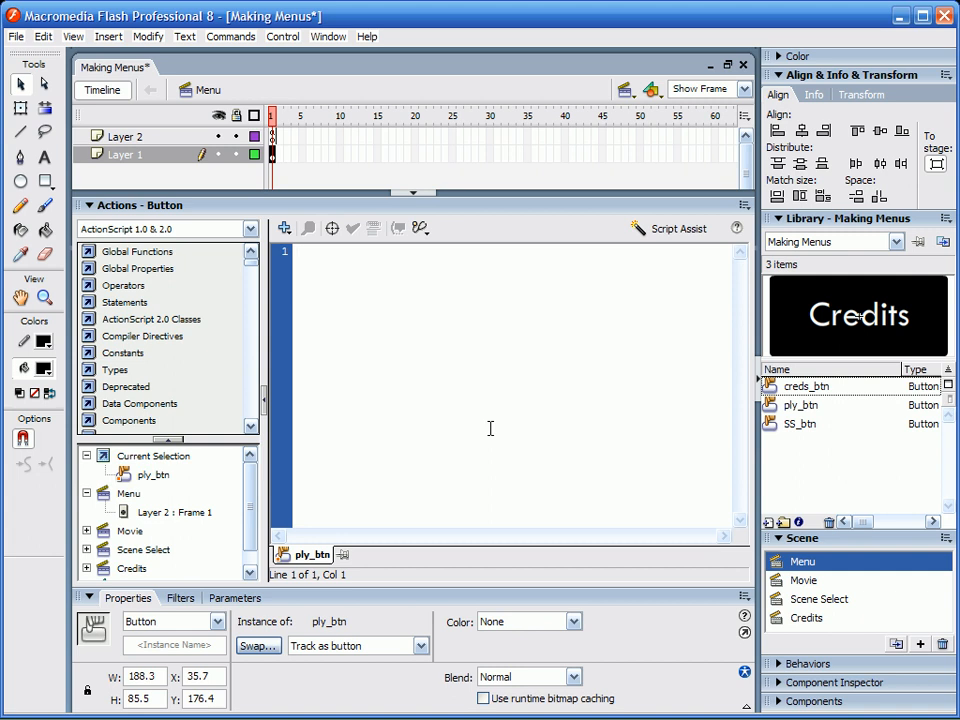
# Give the Play button the script on(release) { gotoAndStop("Movie", 1); }.
pyautogui.write('on')
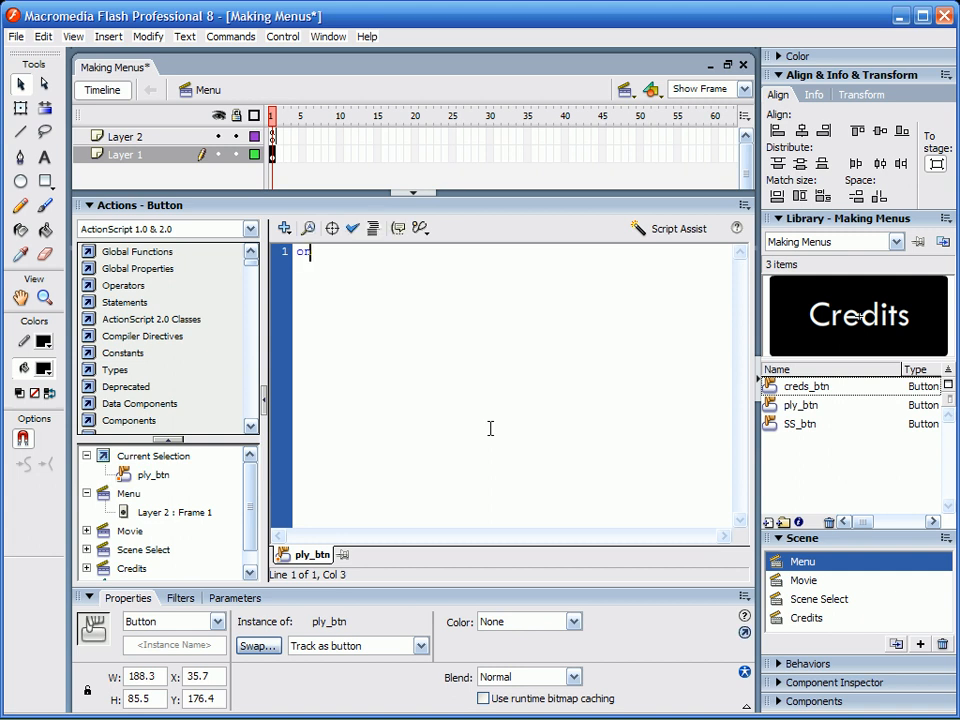
pyautogui.write('(release')
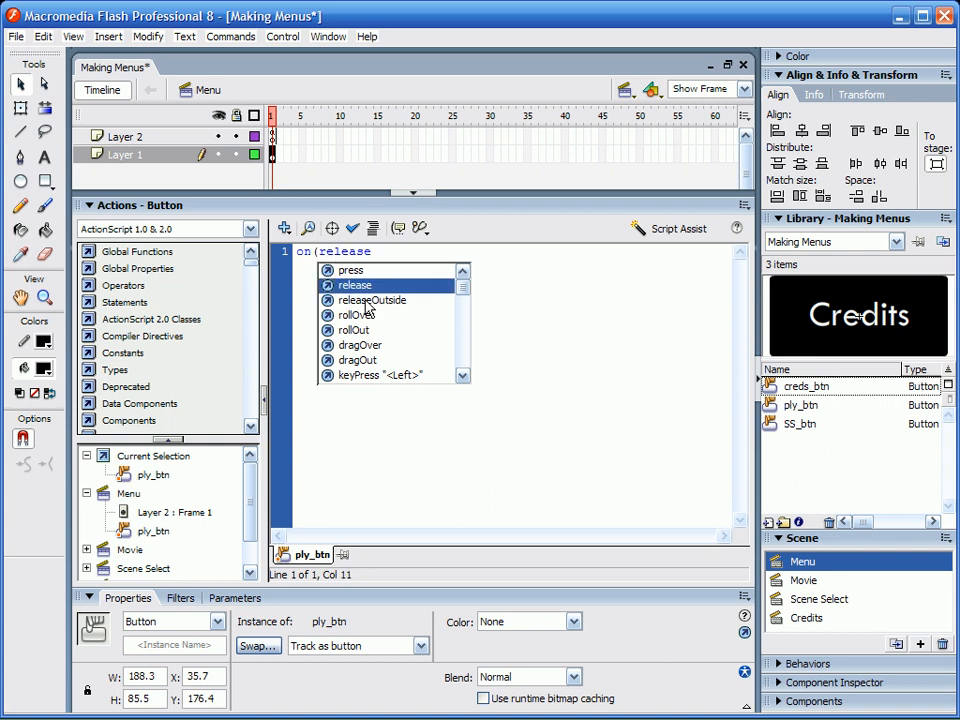
pyautogui.click(354, 285)
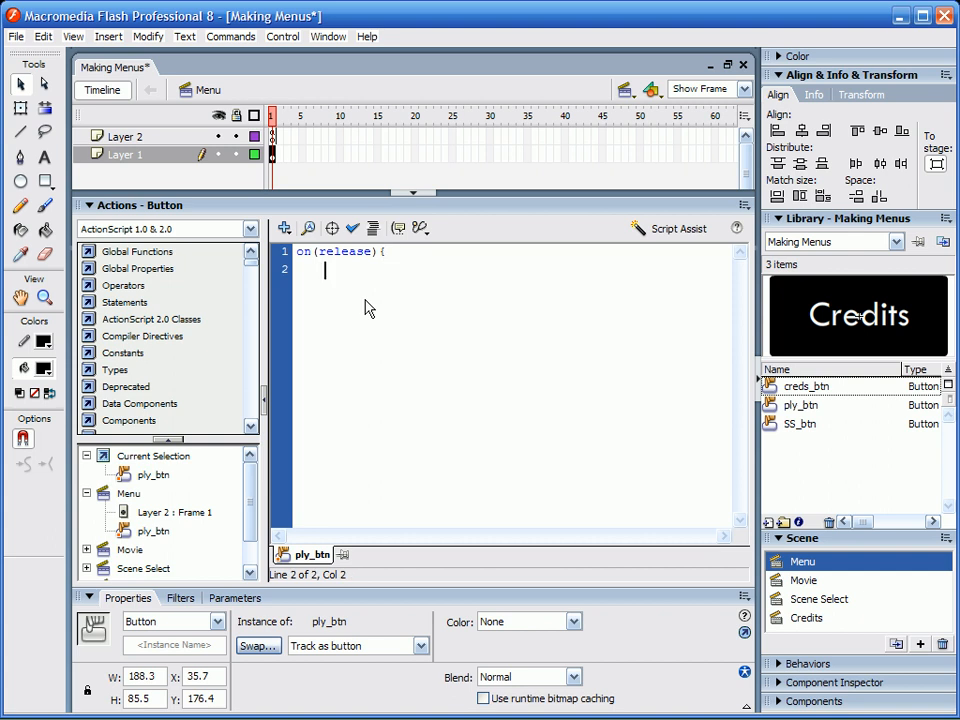
pyautogui.write('g')
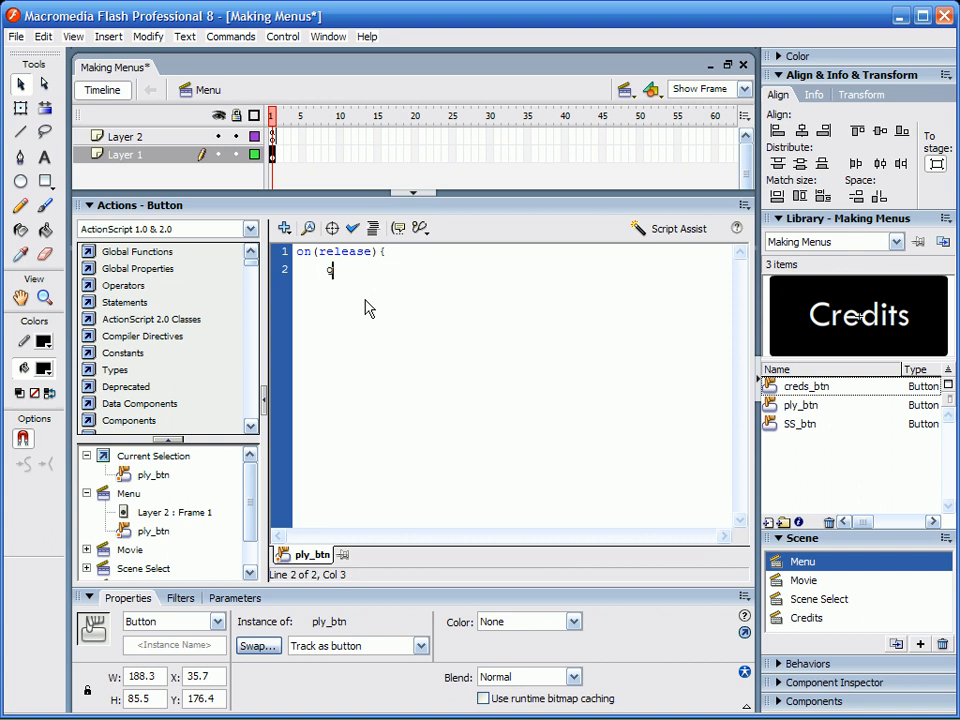
pyautogui.write('goto')
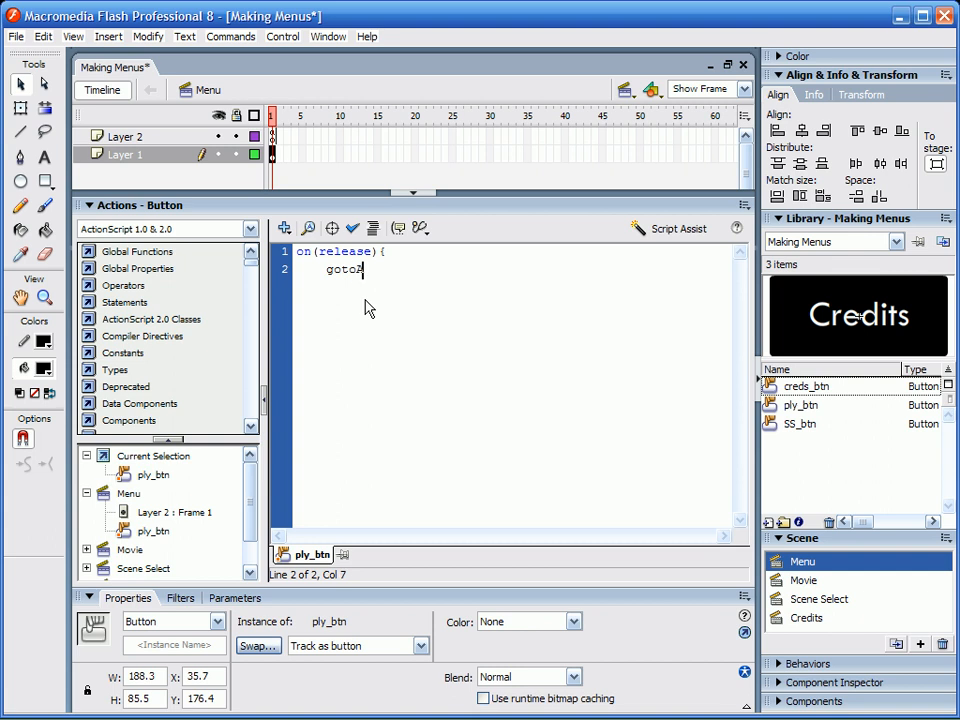
pyautogui.write('And')
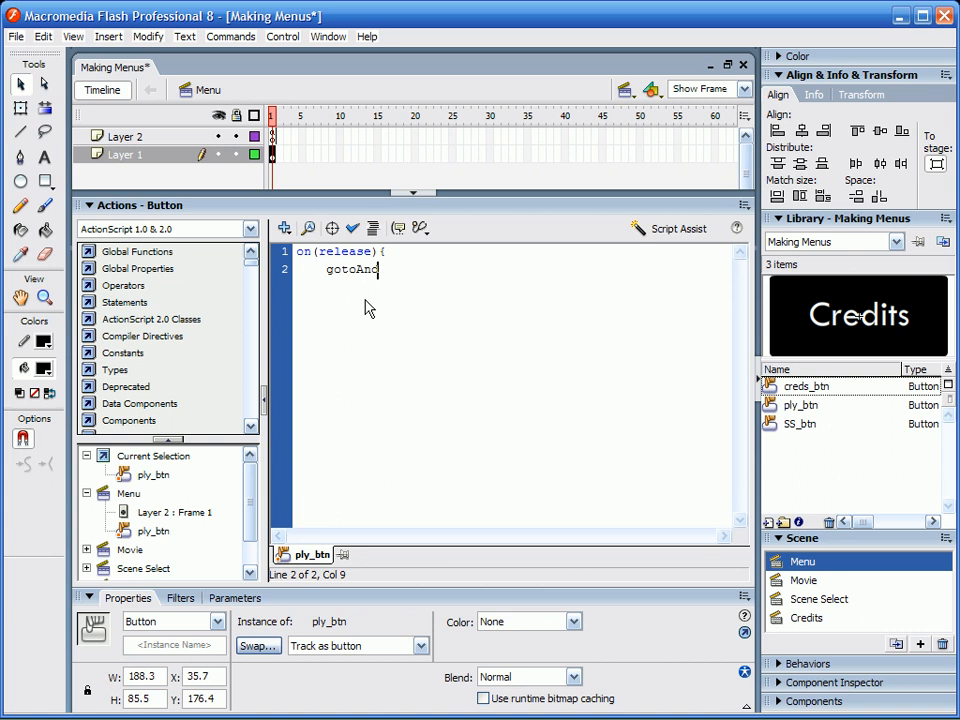
pyautogui.write('Stop(')
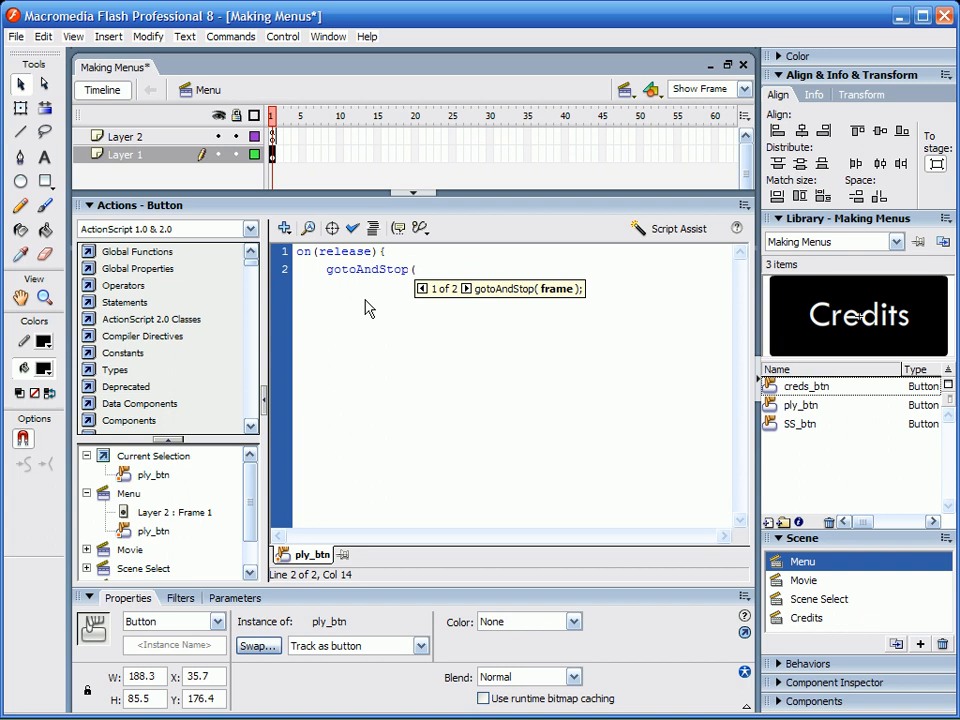
pyautogui.write('"')
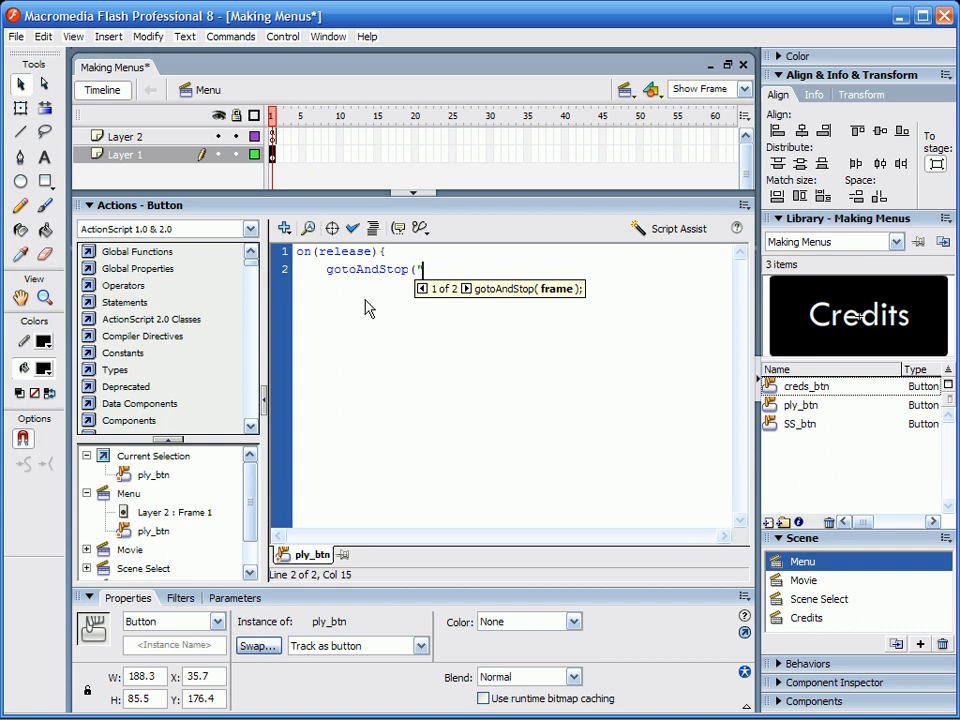
pyautogui.write('Movie')
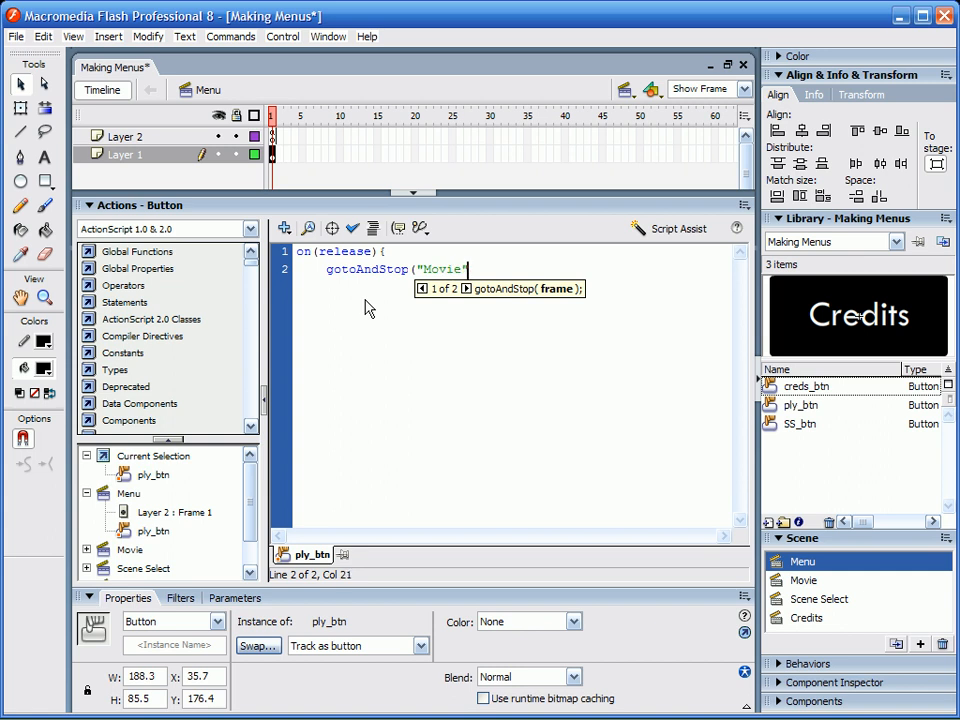
pyautogui.write('", 1);')
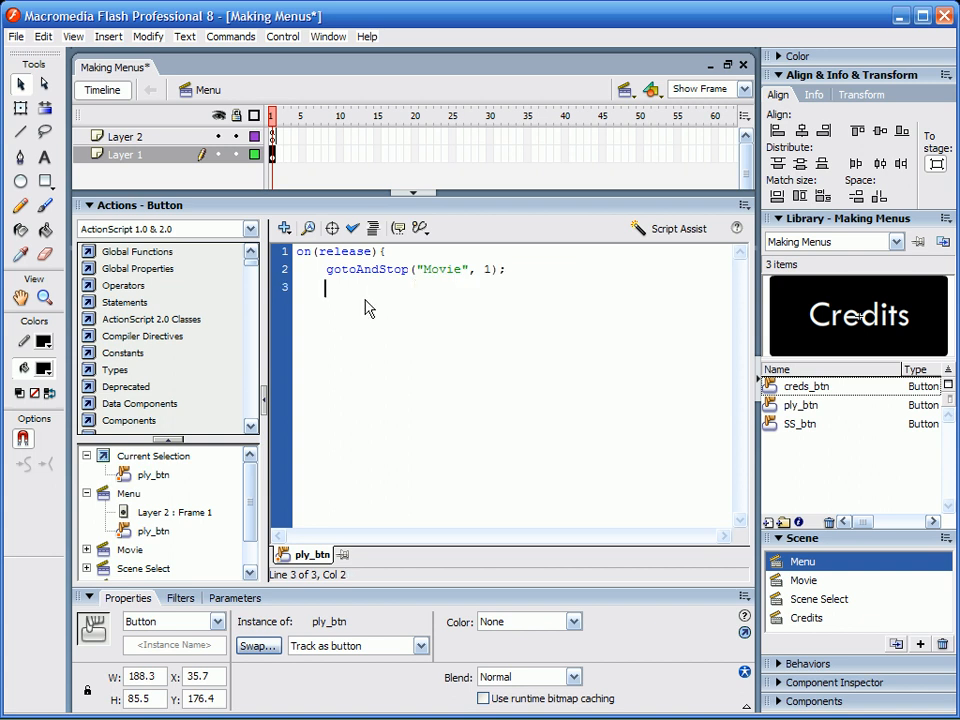
pyautogui.write('}')
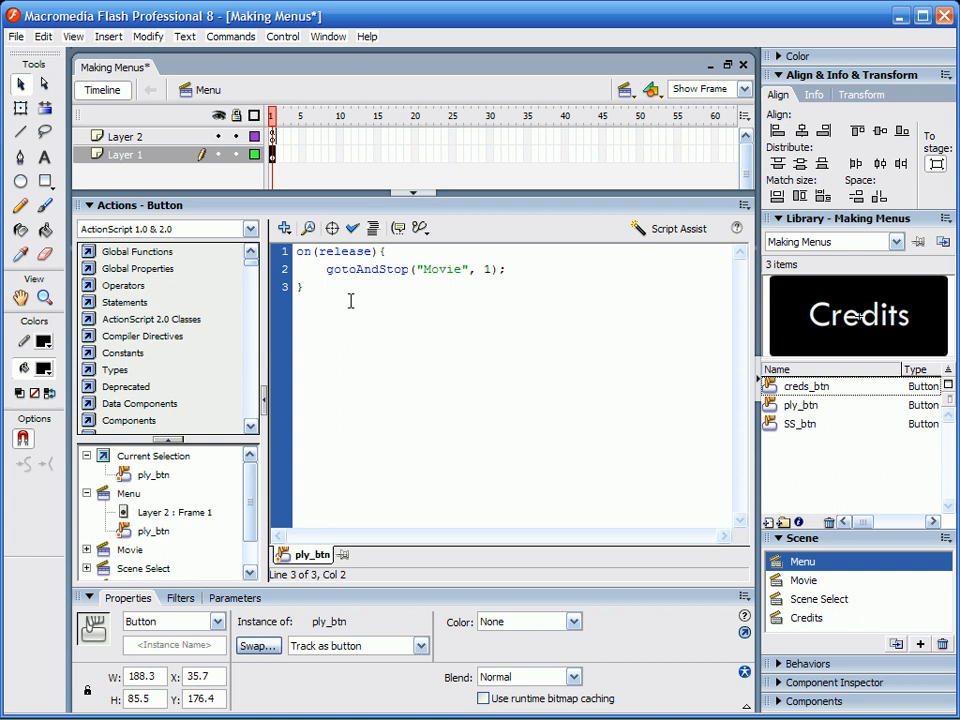
pyautogui.doubleClick(442, 269)
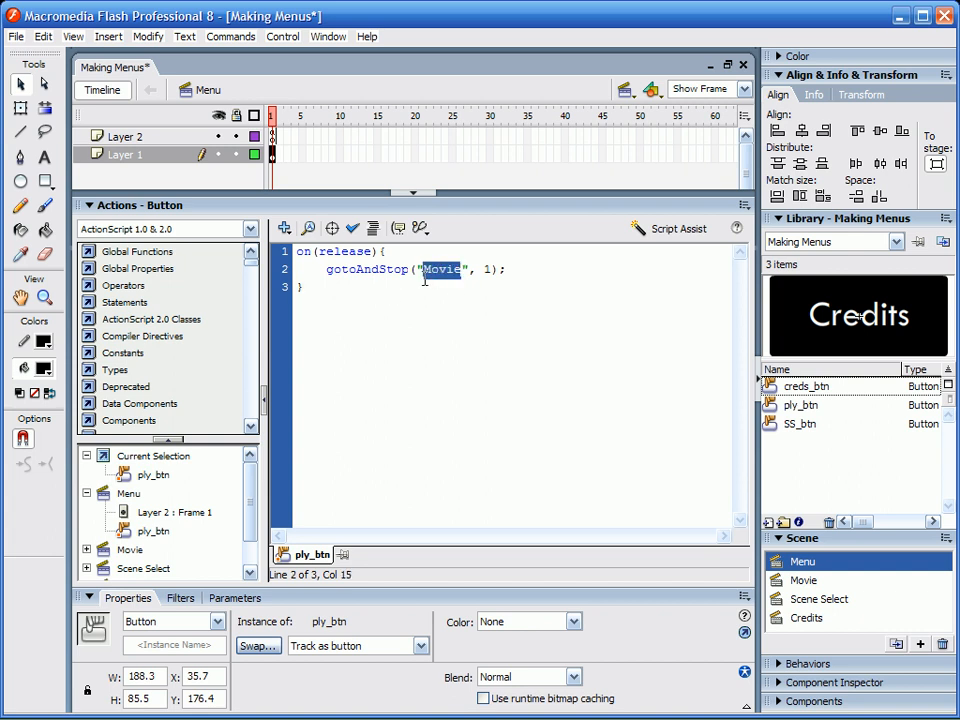
pyautogui.moveTo(383, 218)
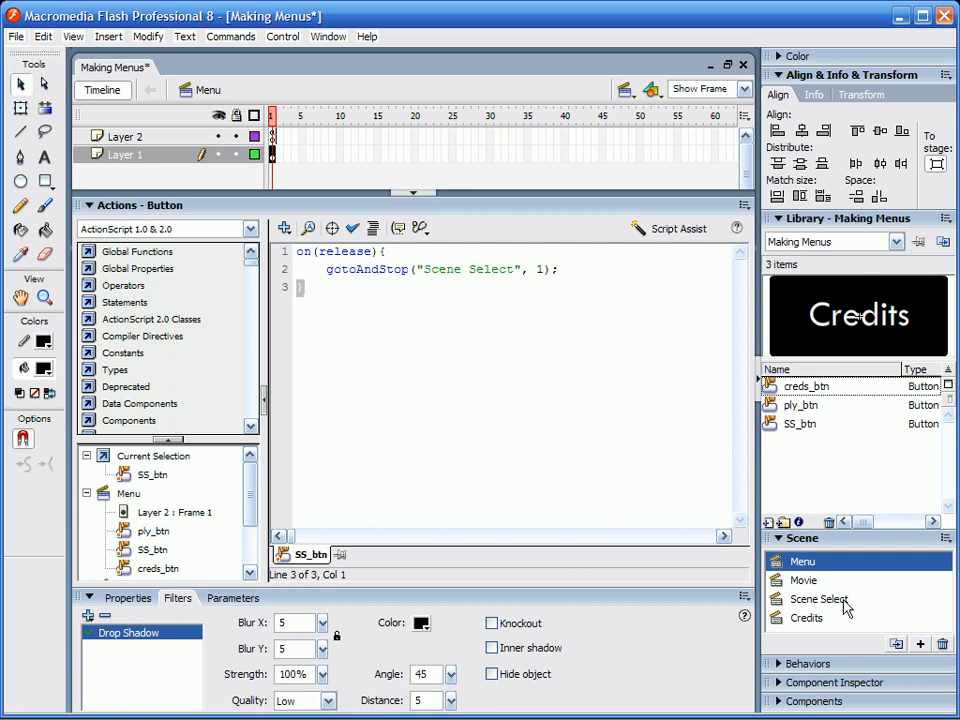
# Script SS_btn with on(release) gotoAndStop("Scene Select", 1).
pyautogui.click(818, 599)
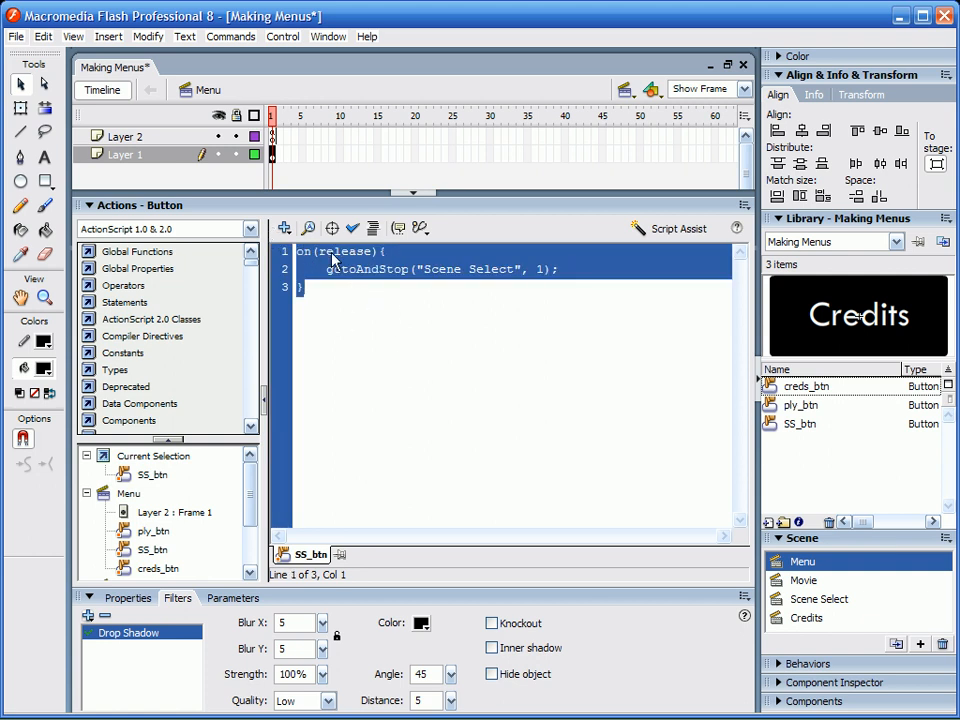
pyautogui.moveTo(344, 254)
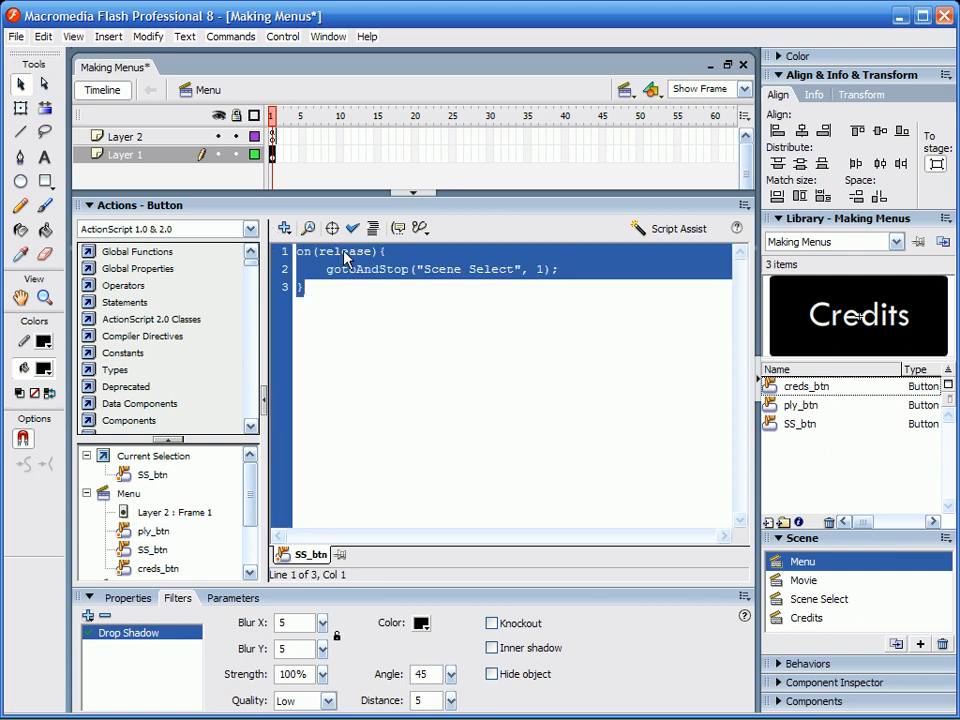
pyautogui.moveTo(340, 258)
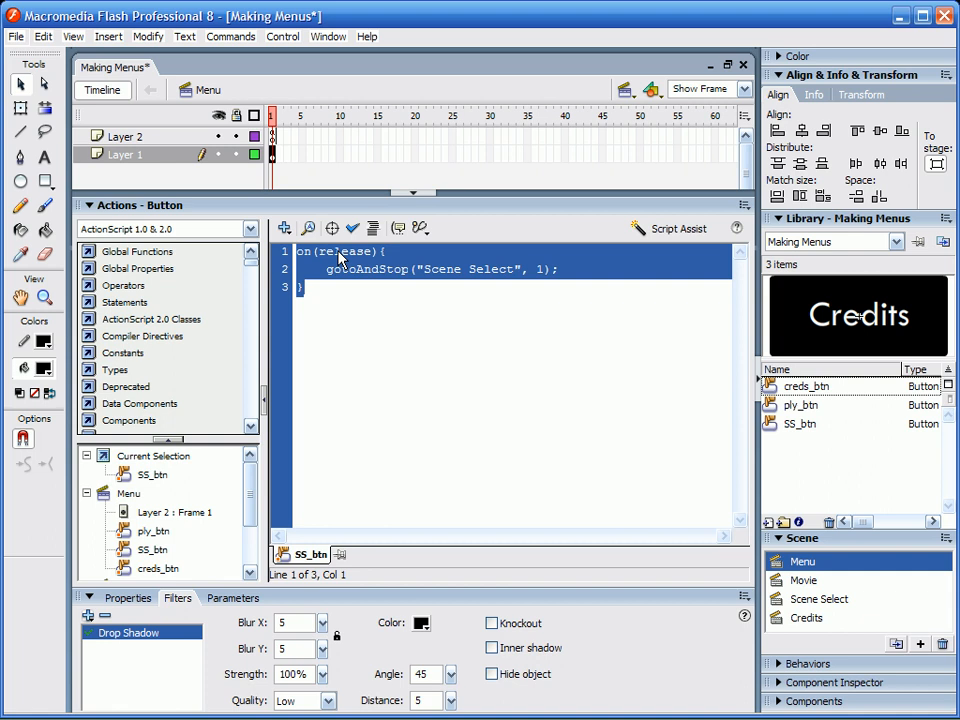
pyautogui.moveTo(491, 287)
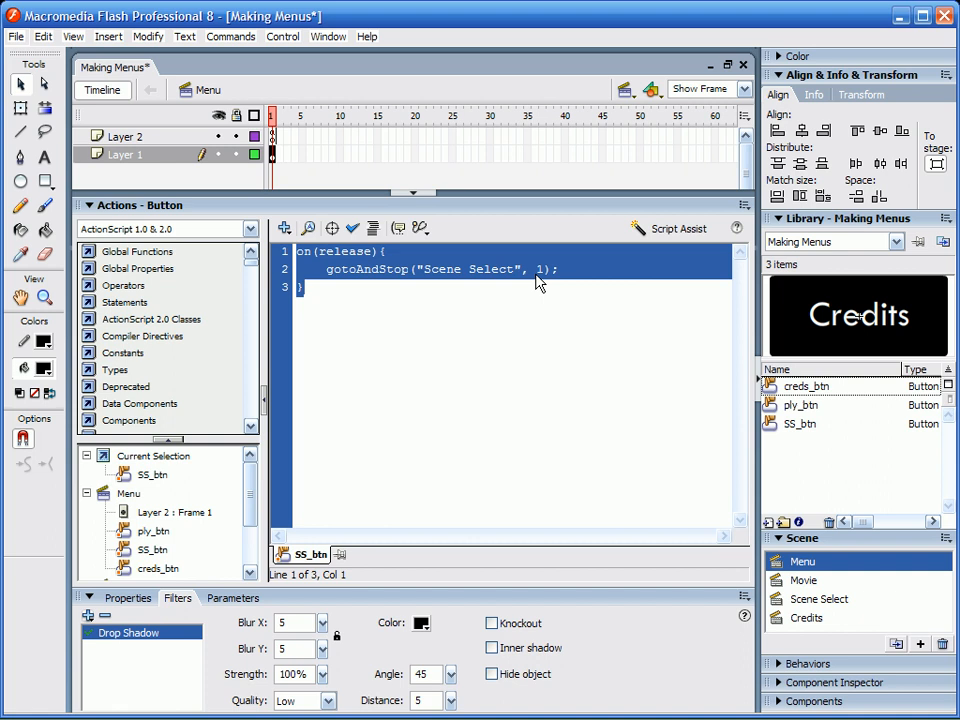
pyautogui.moveTo(488, 207)
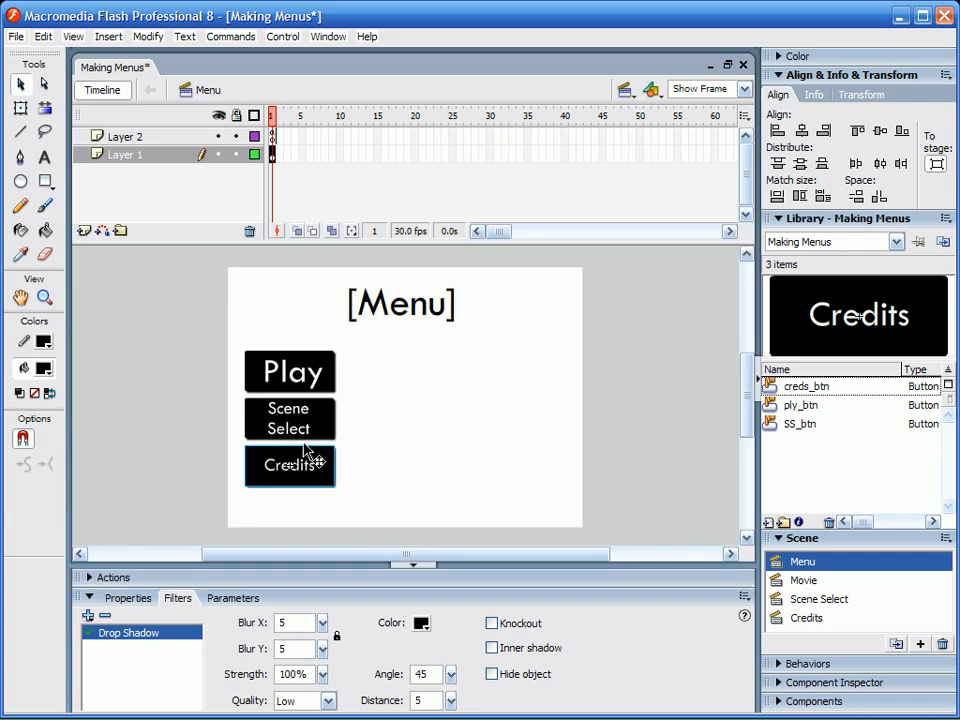
pyautogui.moveTo(523, 378)
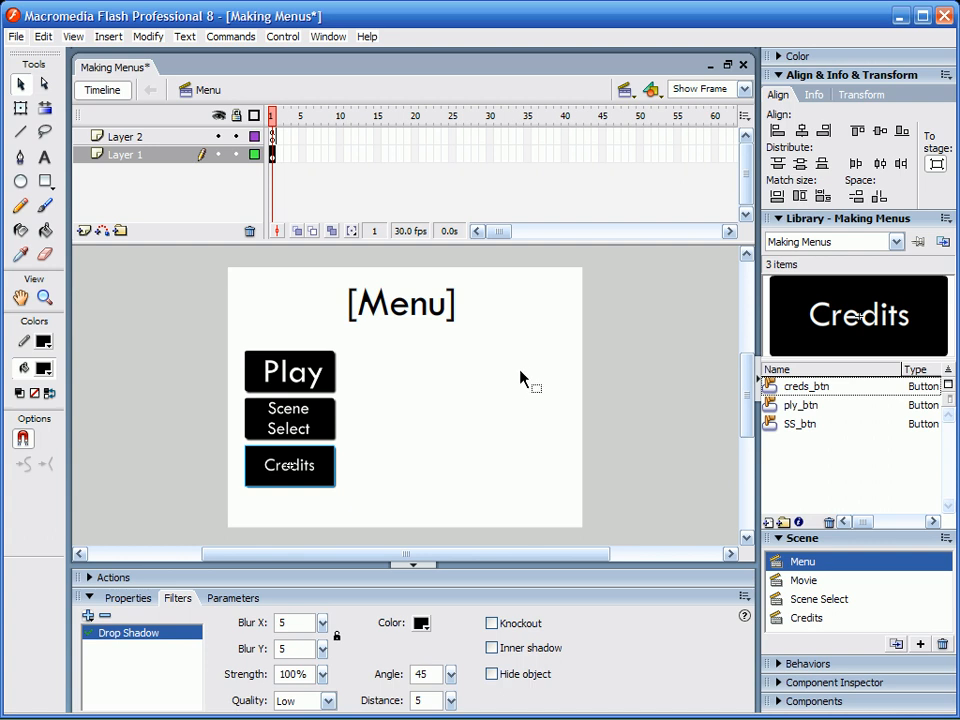
pyautogui.moveTo(453, 508)
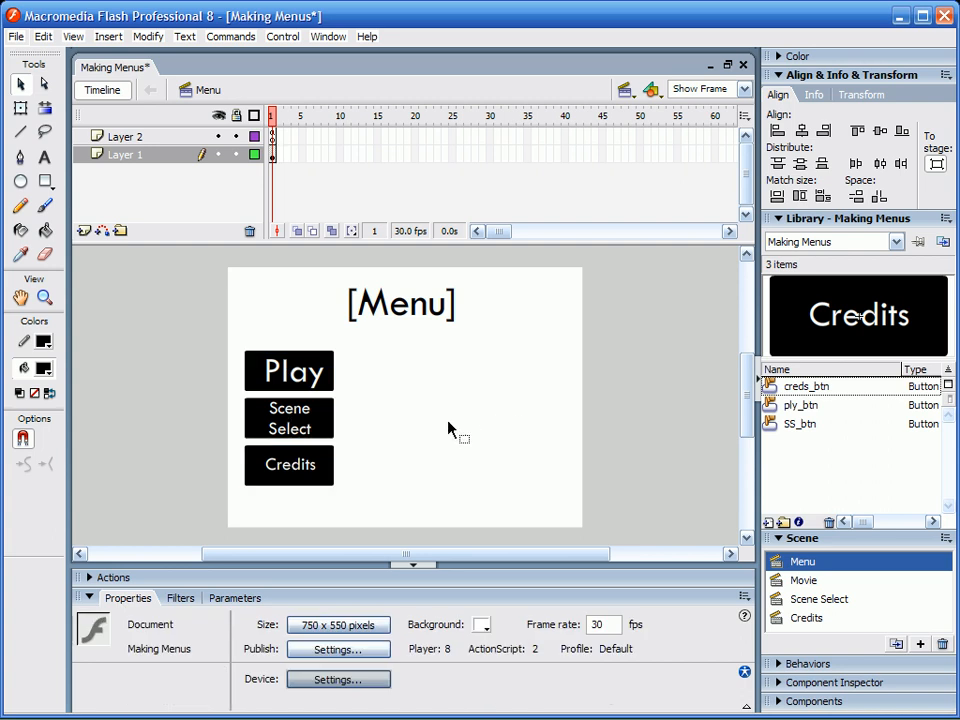
# Deselect the buttons and display the Movie scene reading 'Movie is here...'.
pyautogui.click(803, 580)
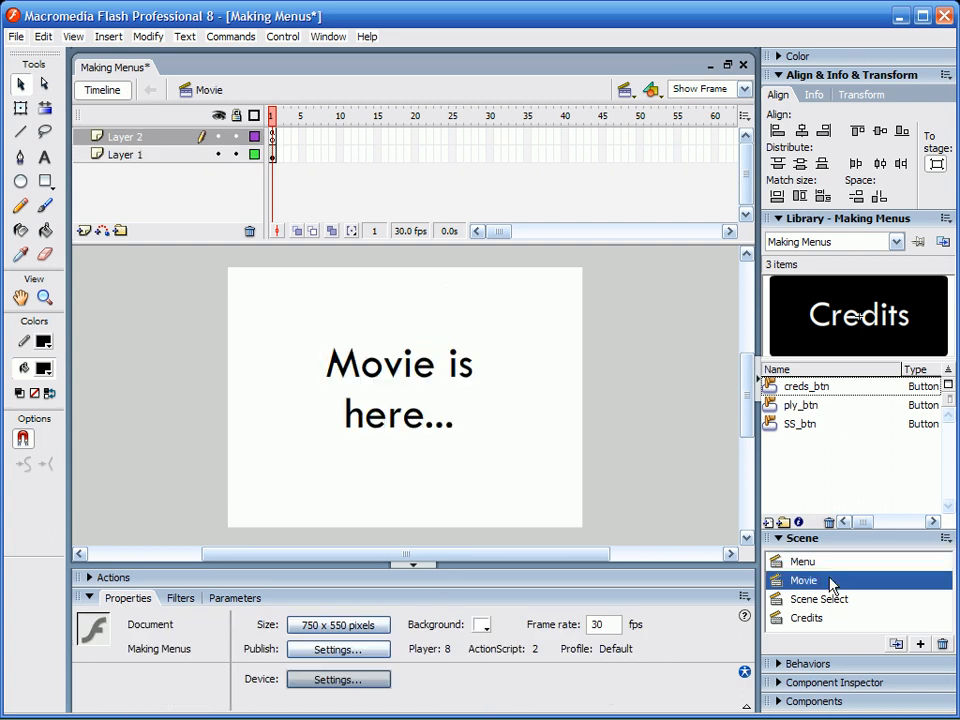
pyautogui.click(804, 561)
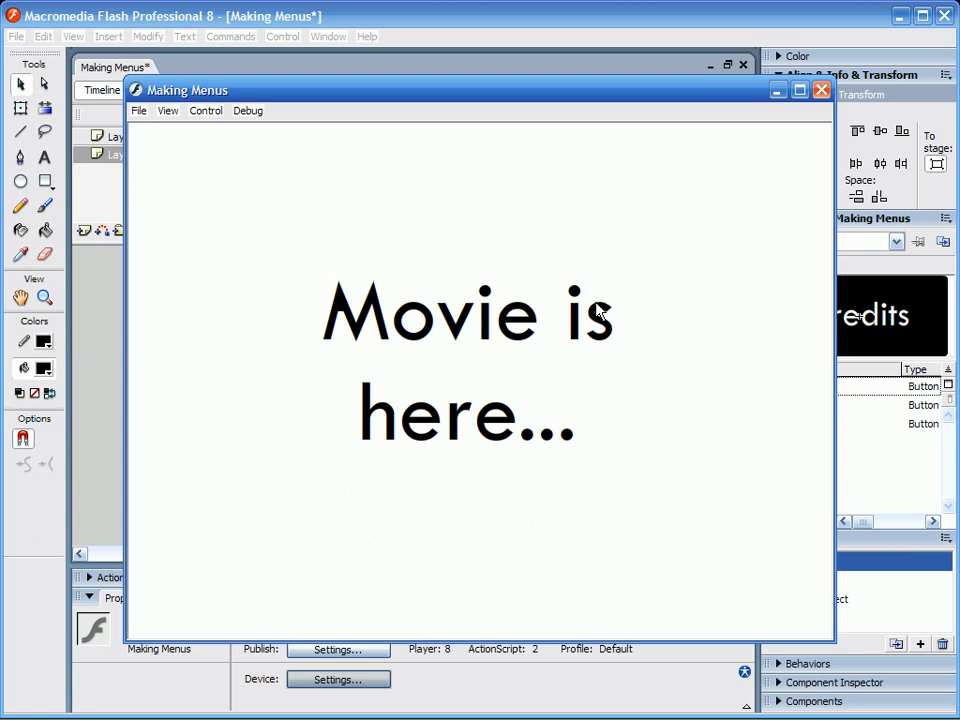
# Preview the menu in the test window, then close it.
pyautogui.click(819, 91)
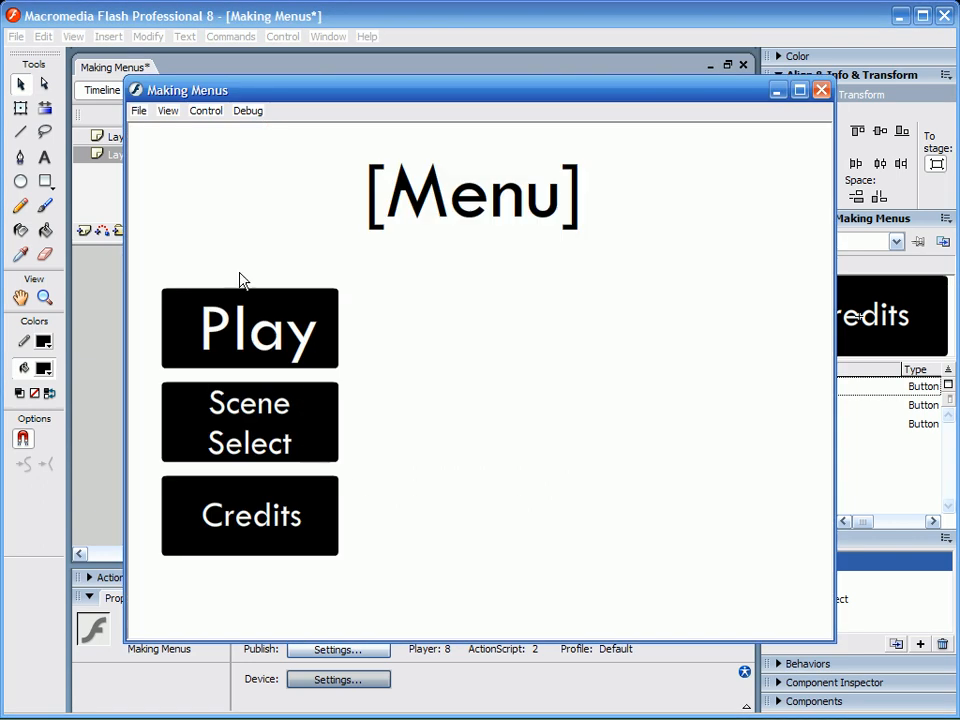
pyautogui.moveTo(952, 467)
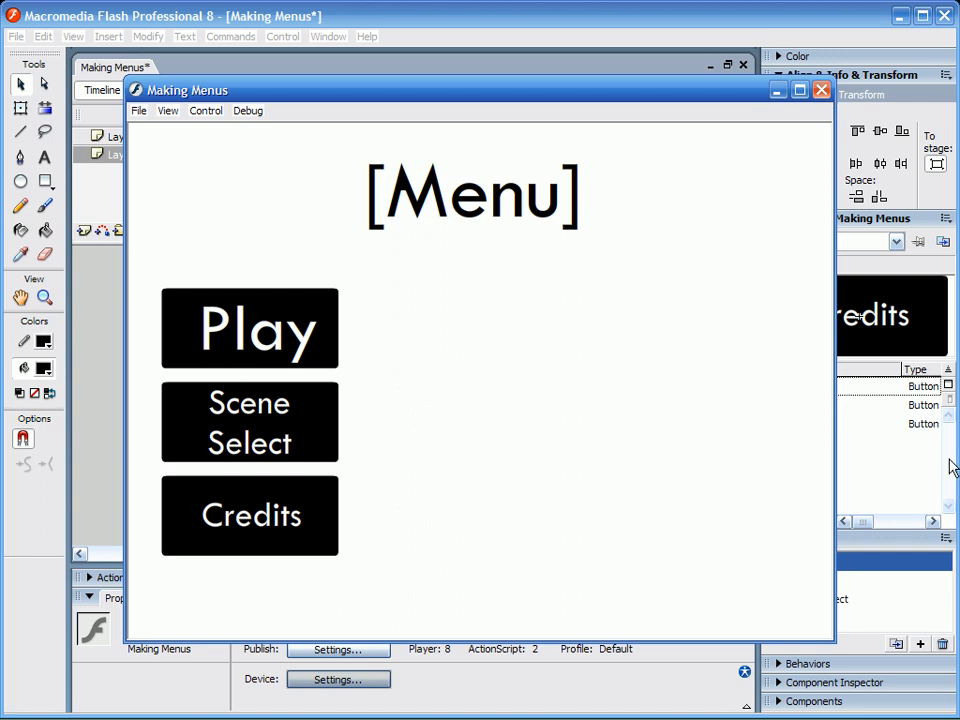
pyautogui.moveTo(825, 113)
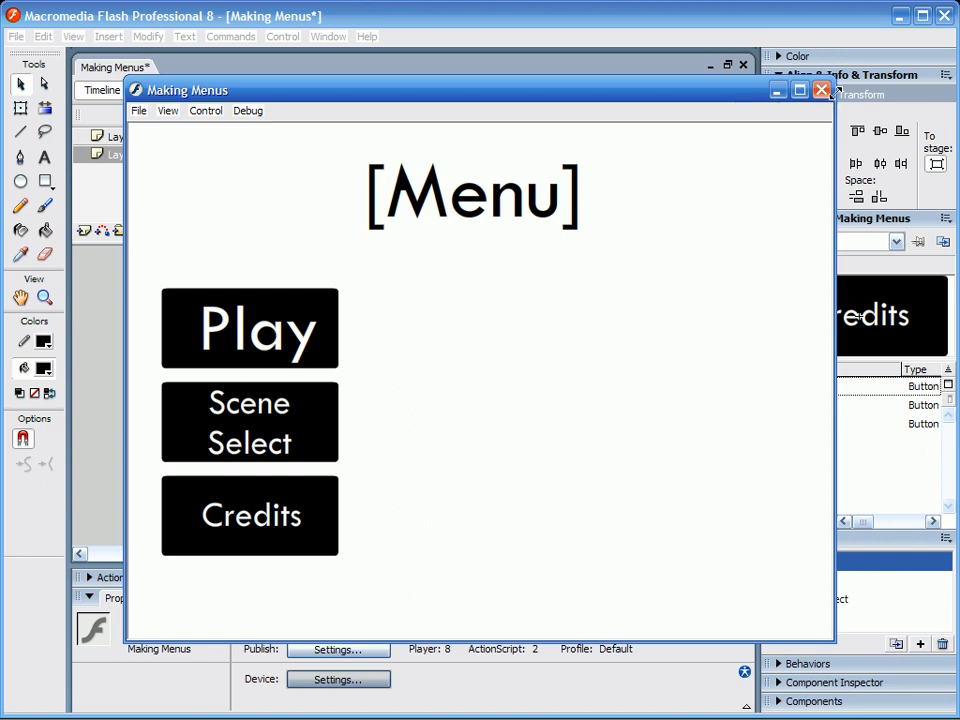
pyautogui.moveTo(818, 94)
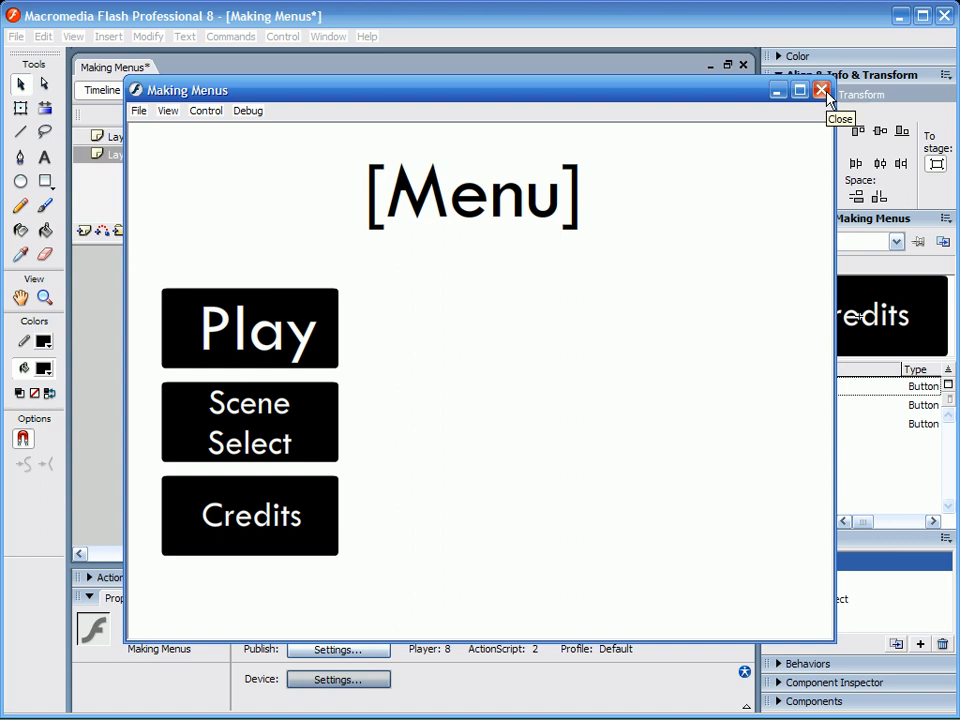
pyautogui.click(822, 93)
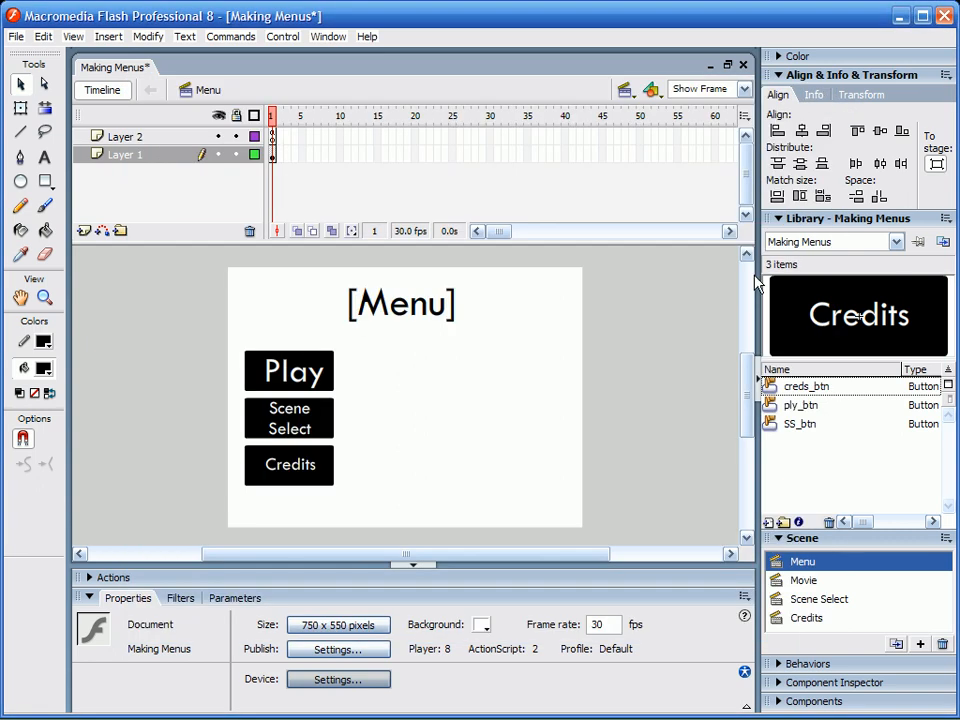
pyautogui.moveTo(535, 456)
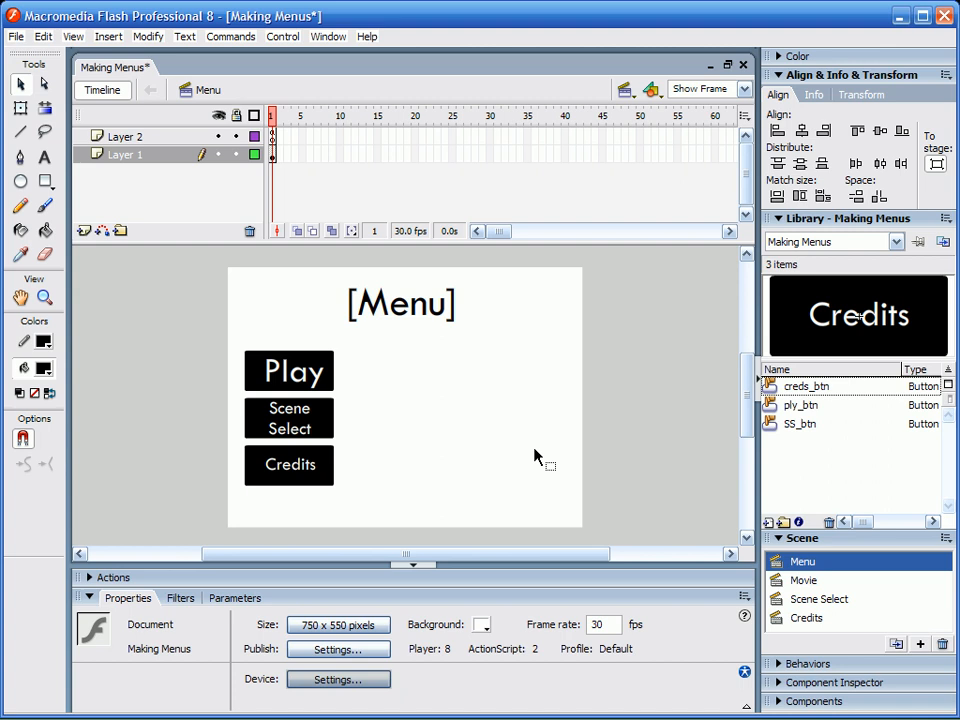
pyautogui.moveTo(527, 447)
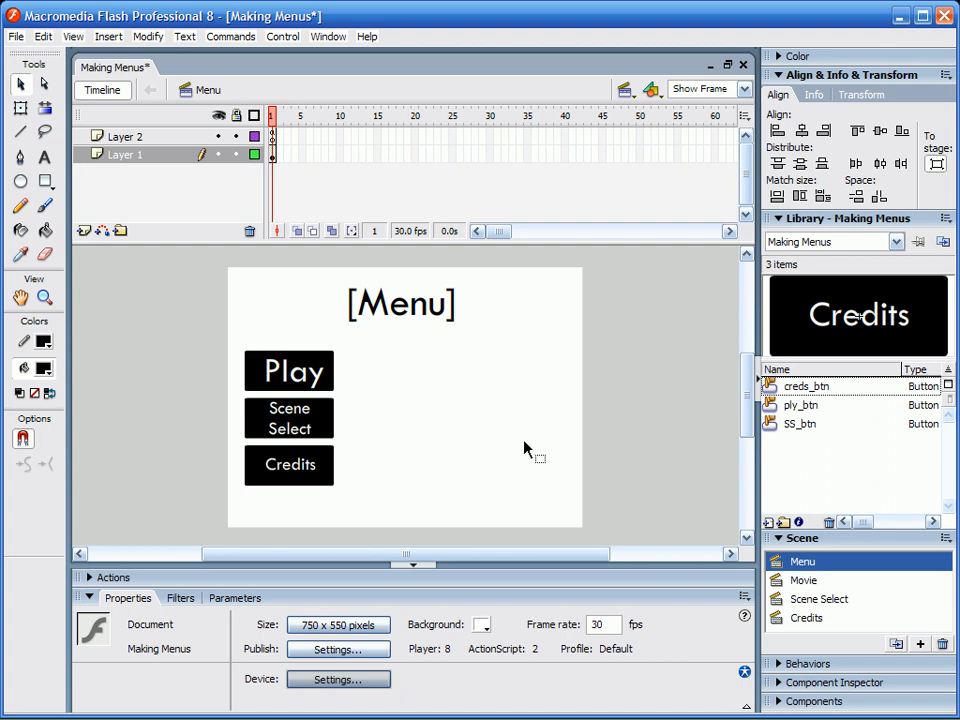
pyautogui.moveTo(518, 448)
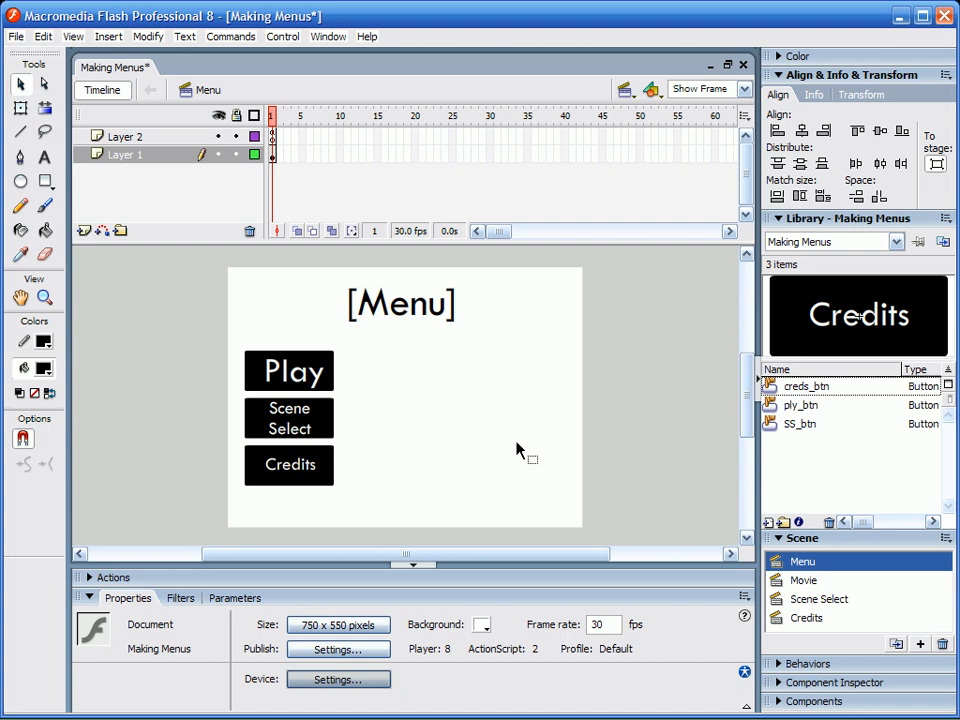